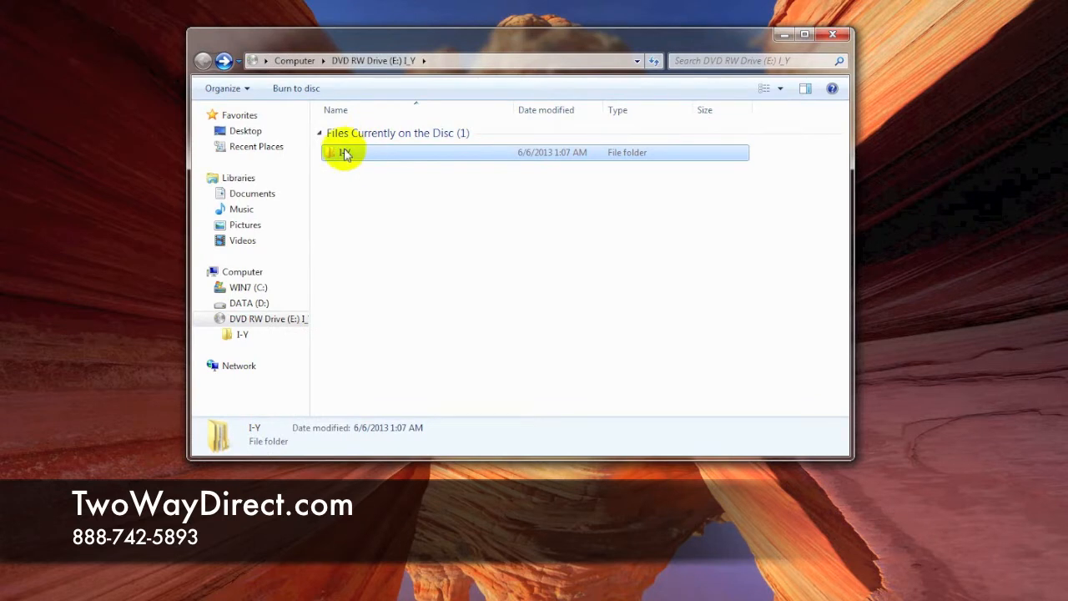
- Navigate the disc to I-Y > USB > win7 PL2303 Prolific driver folder showing the installer
double_click(342, 151)
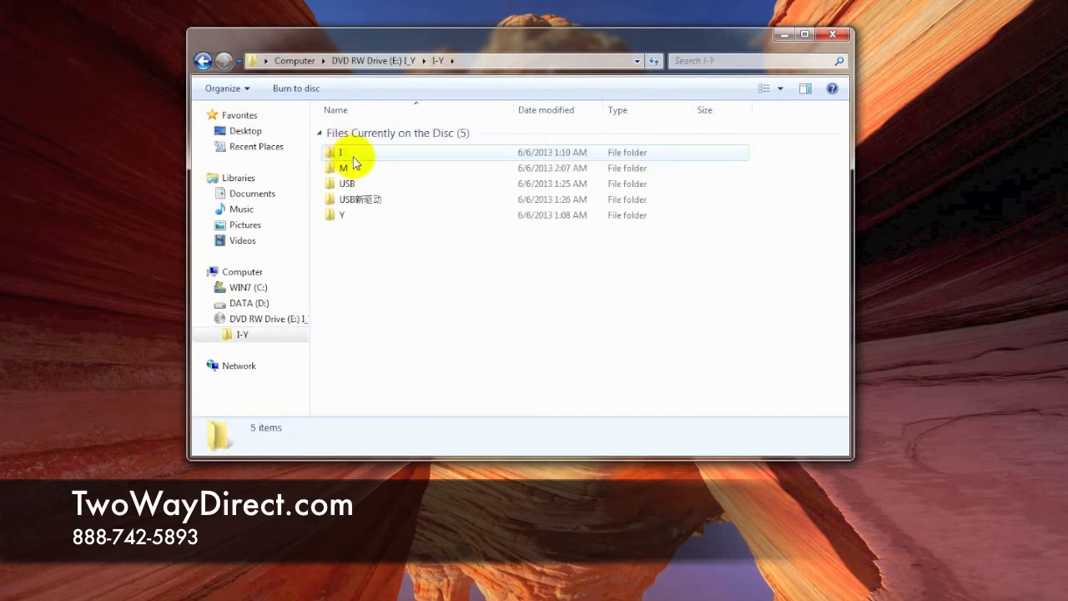
mouse_move(430, 193)
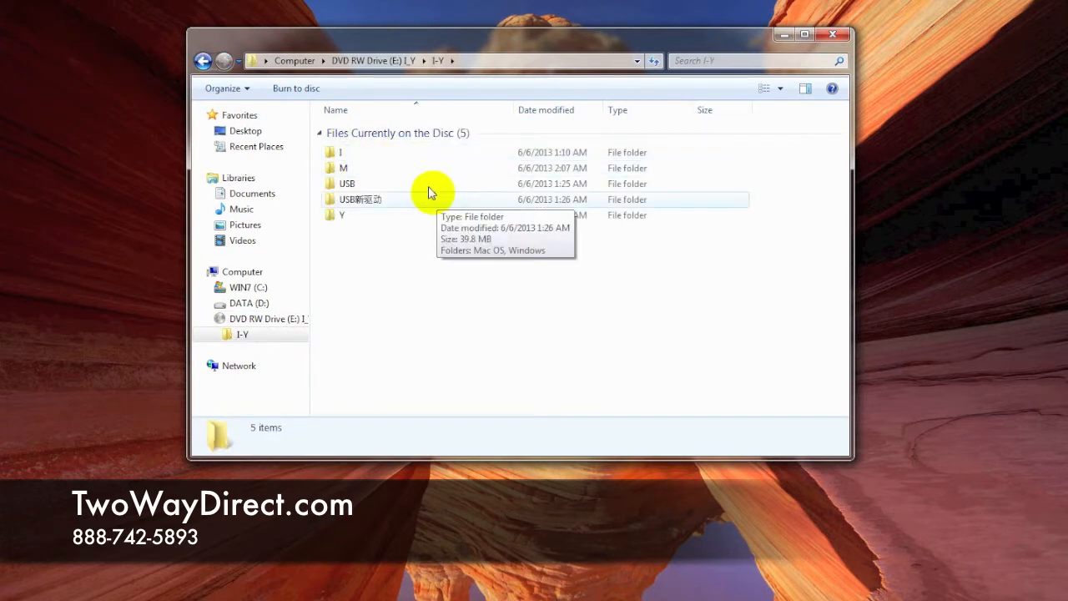
click(344, 182)
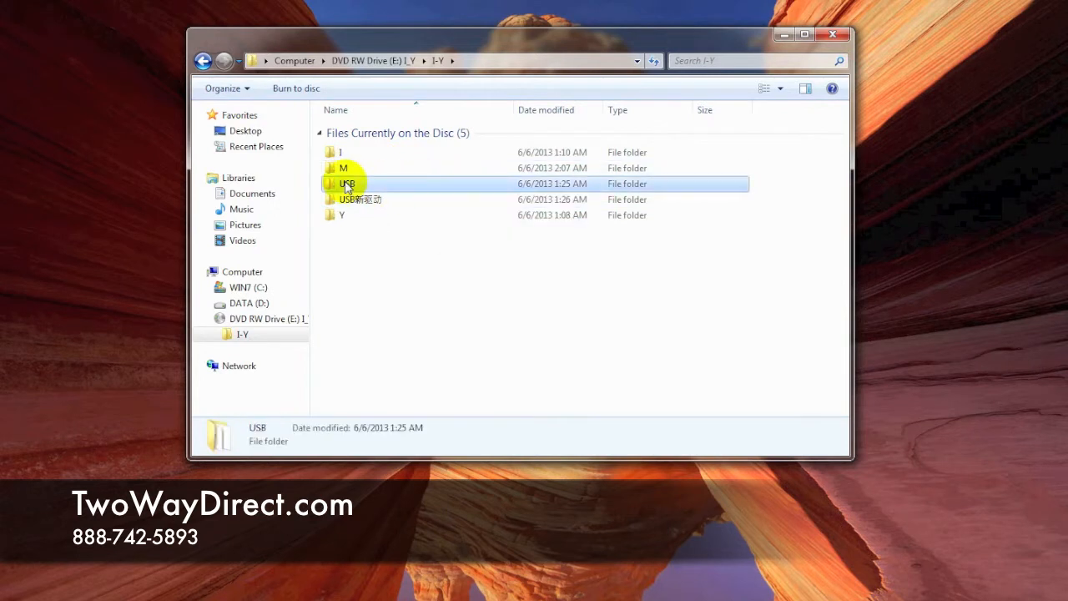
double_click(344, 184)
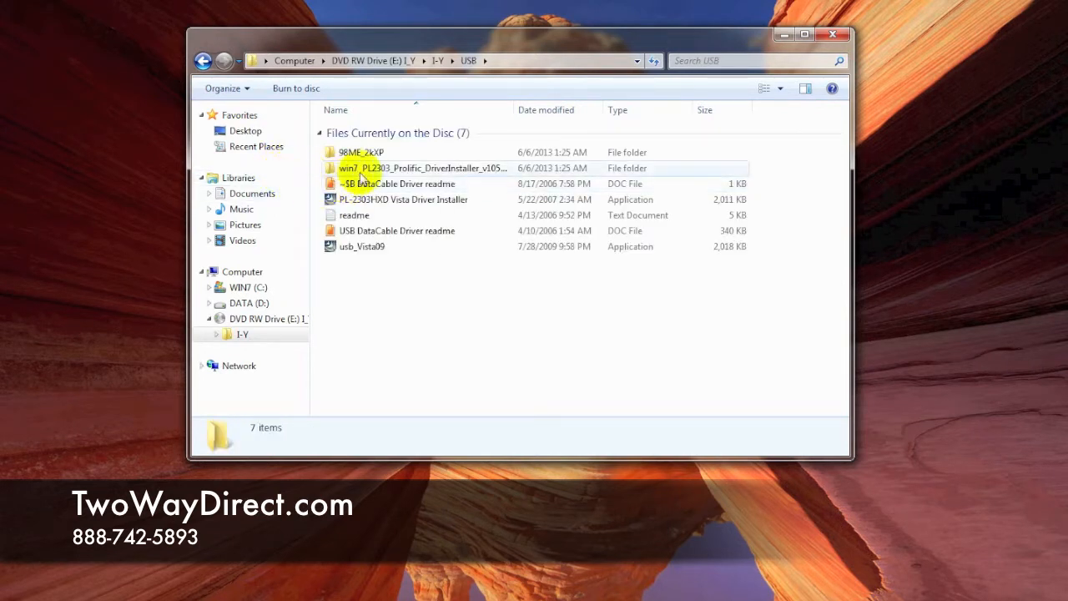
double_click(371, 167)
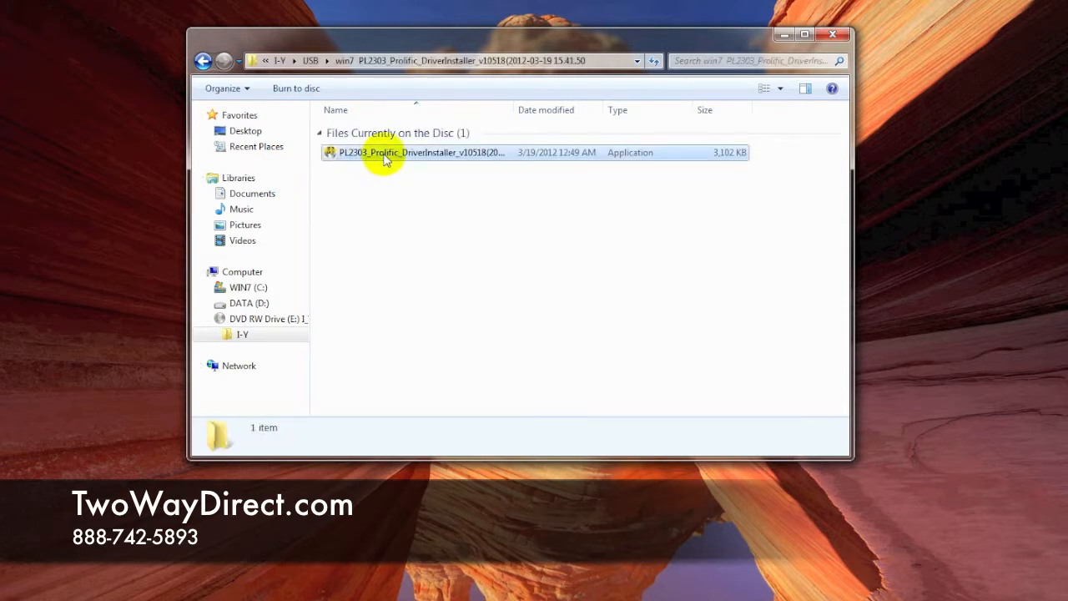
- Run PL2303_Prolific_DriverInstaller and finish the wizard after the driver installs
click(387, 153)
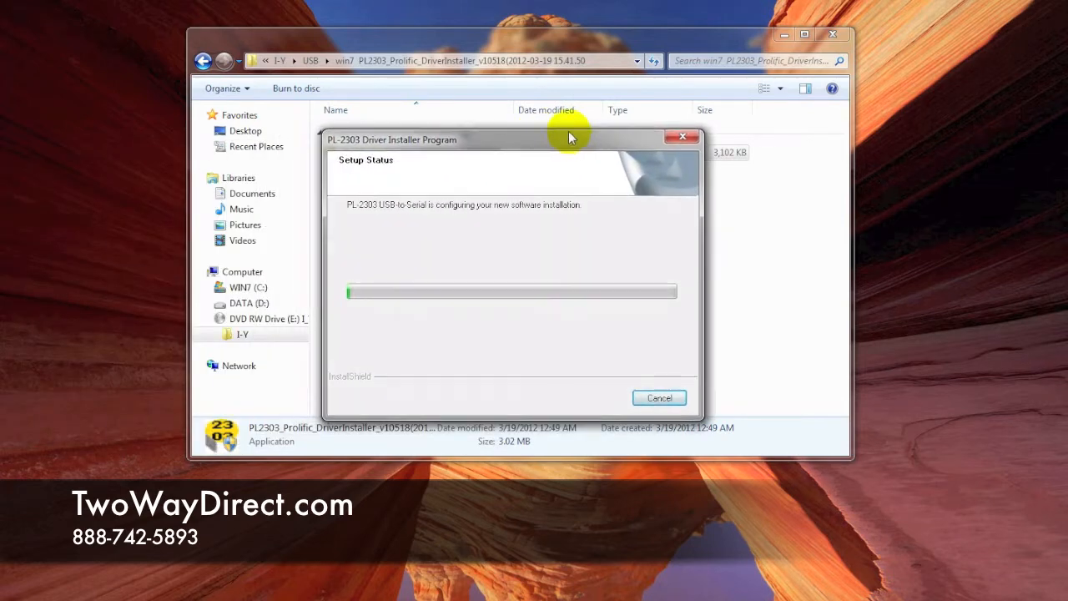
mouse_move(391, 216)
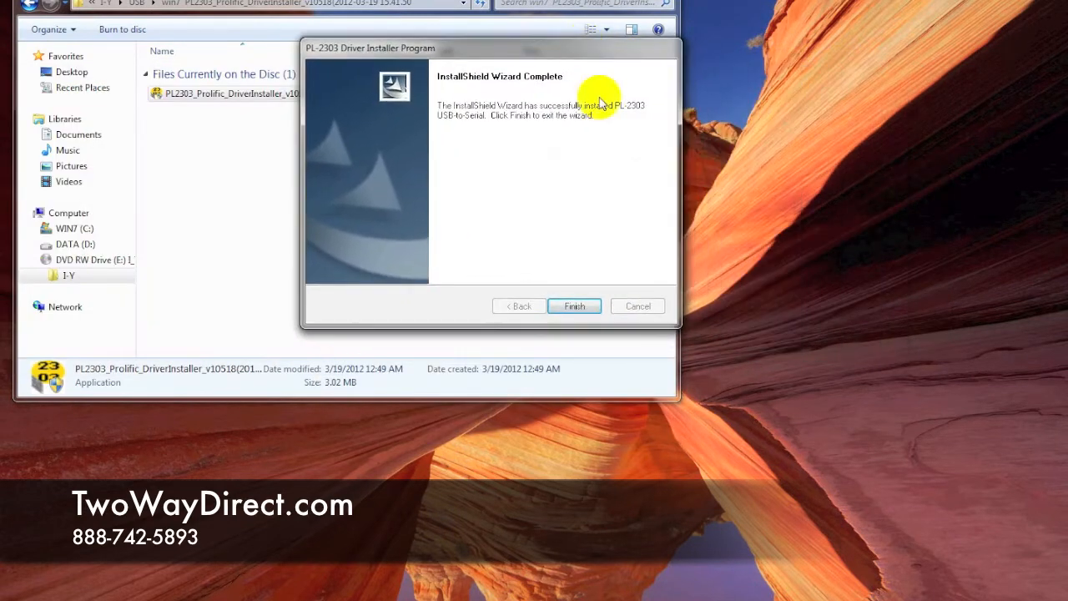
click(574, 306)
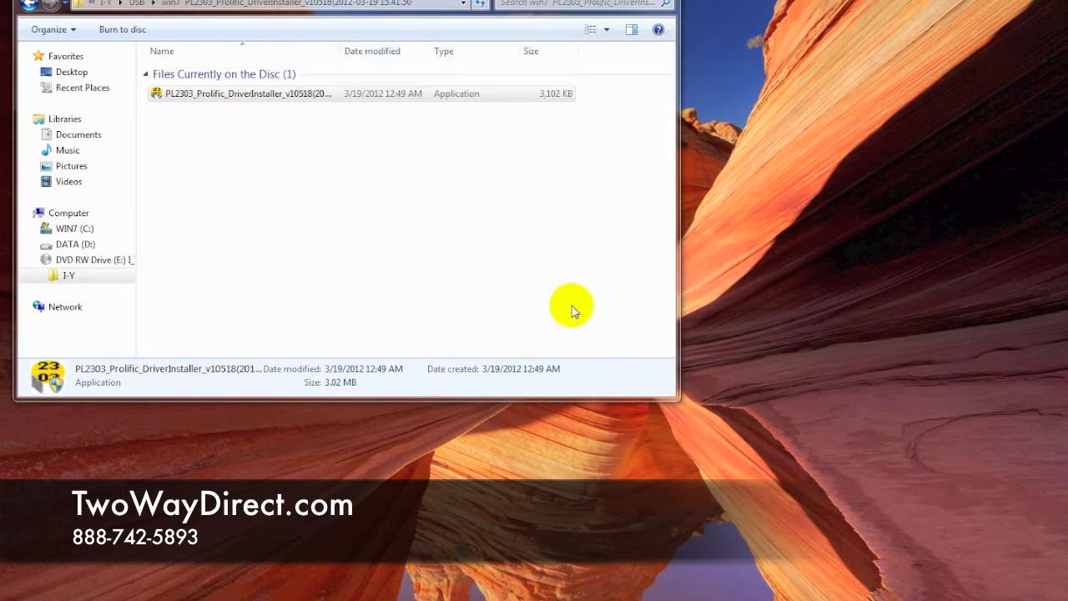
- Launch CE-90 showing the VX-230 UHF 450–512 channel table
click(242, 94)
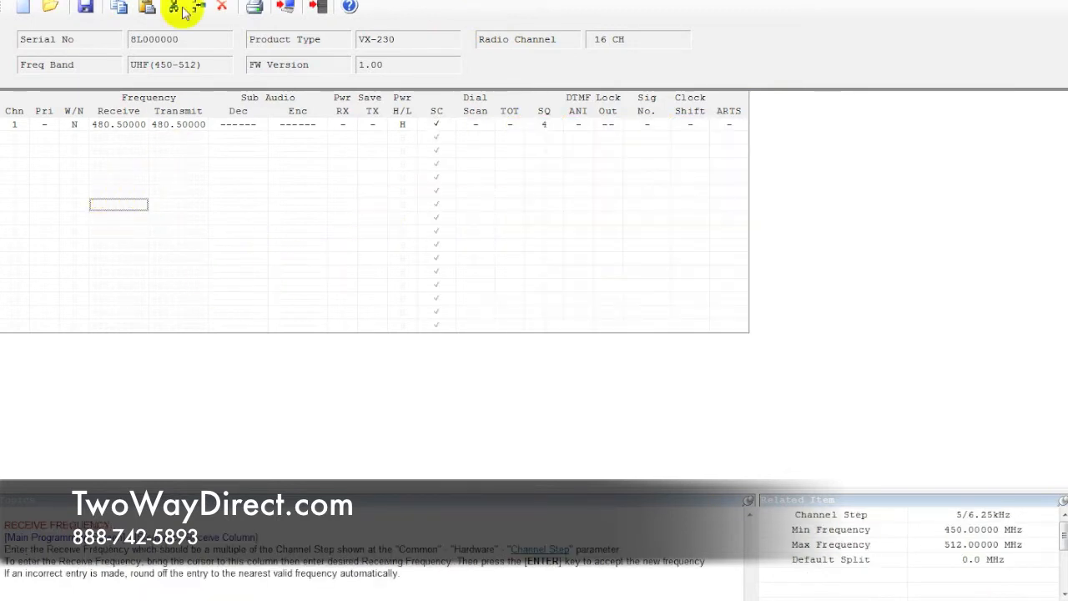
mouse_move(377, 10)
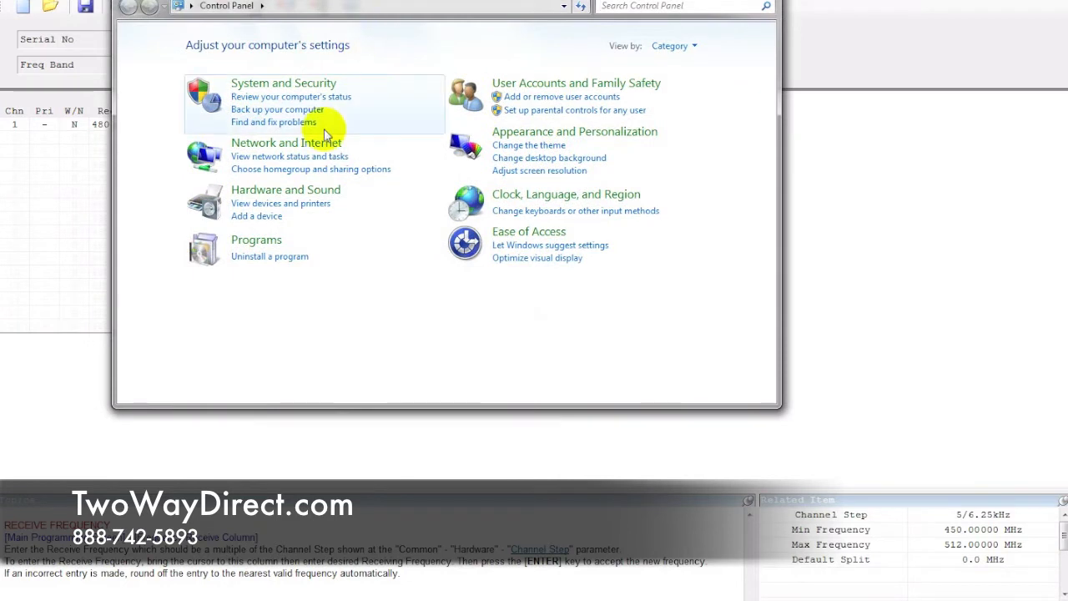
mouse_move(274, 190)
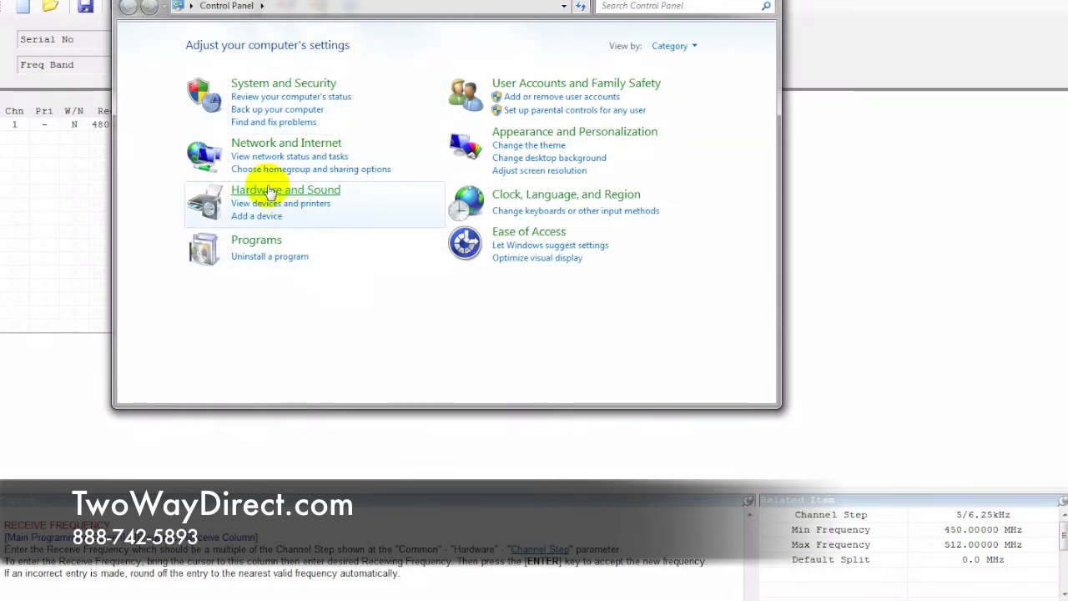
- Go to Hardware and Sound in Control Panel and launch Device Manager
click(285, 190)
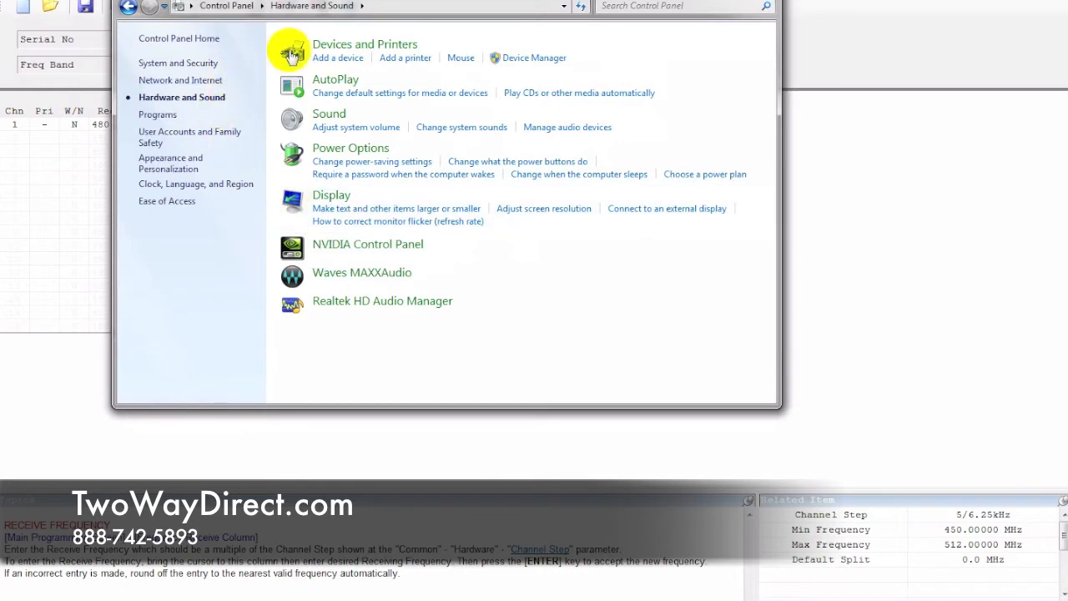
mouse_move(524, 57)
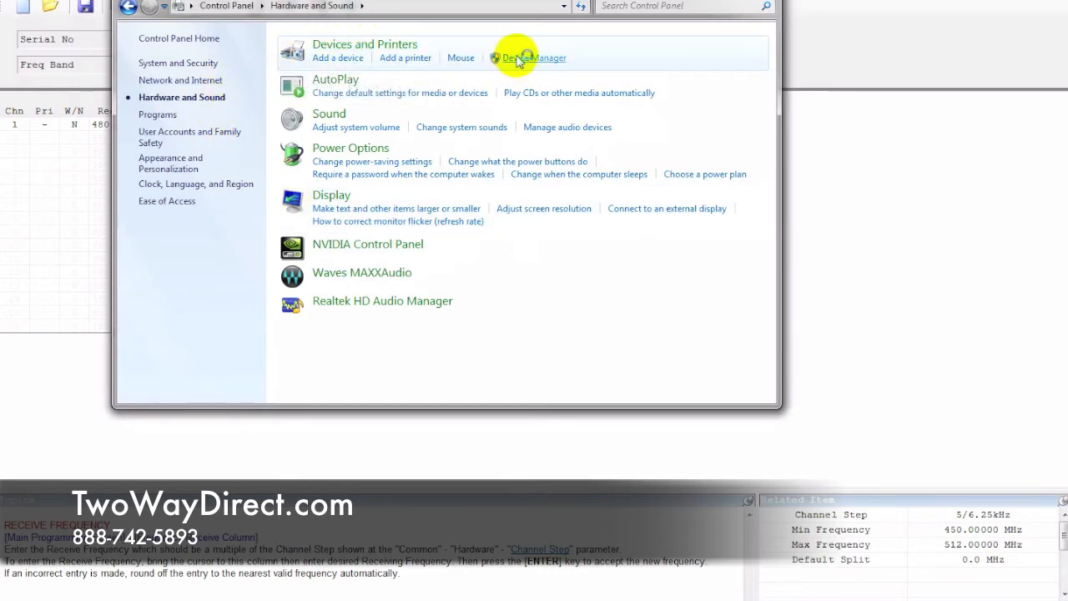
mouse_move(524, 57)
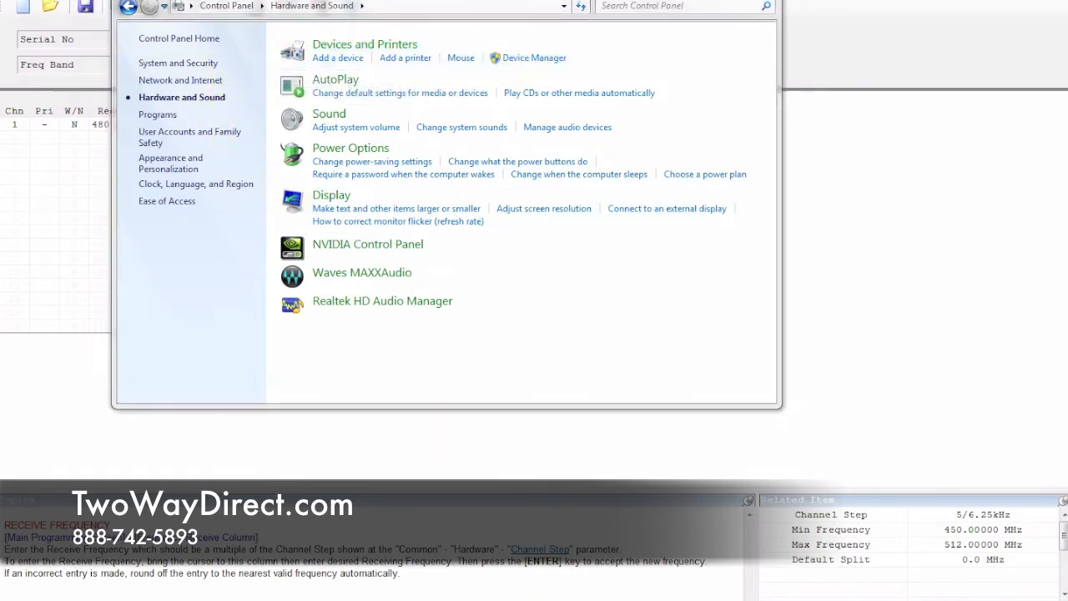
click(534, 57)
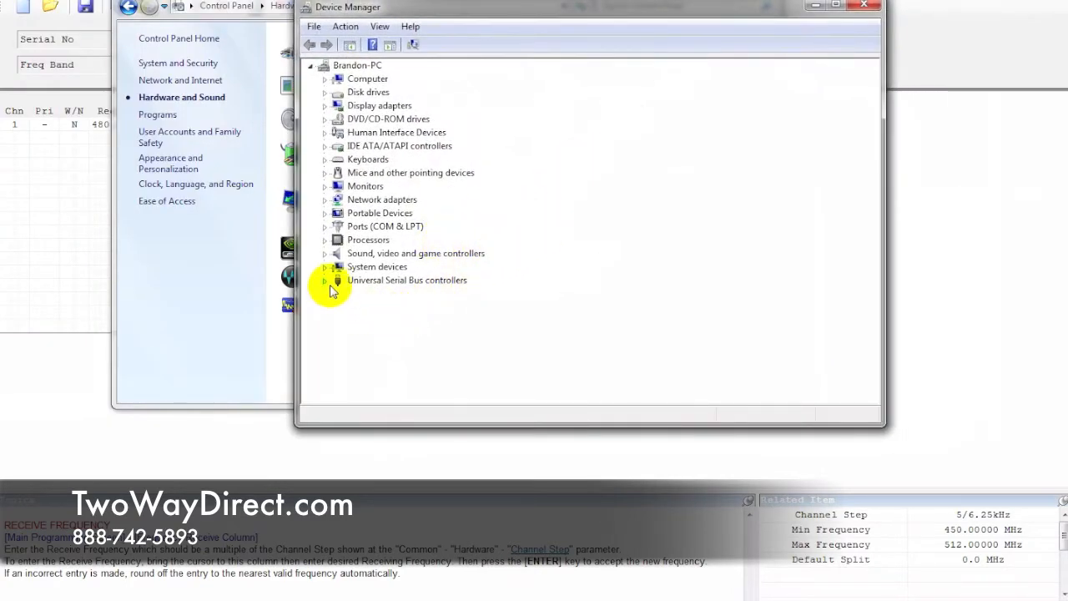
- Expand USB controllers and Ports to confirm the Prolific USB-to-Serial port on COM4, then close Device Manager
click(325, 280)
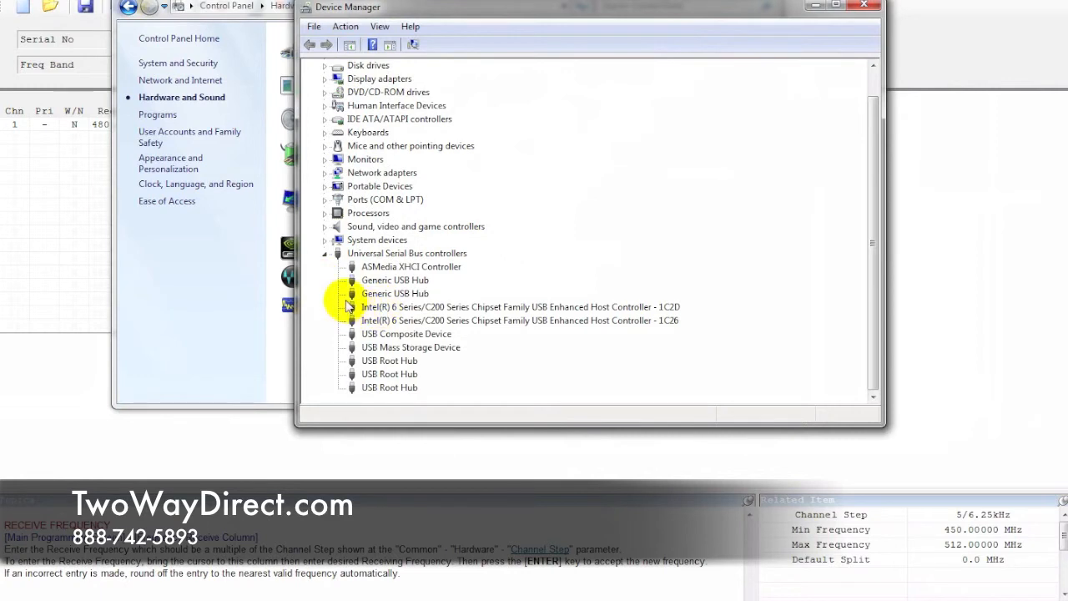
mouse_move(237, 275)
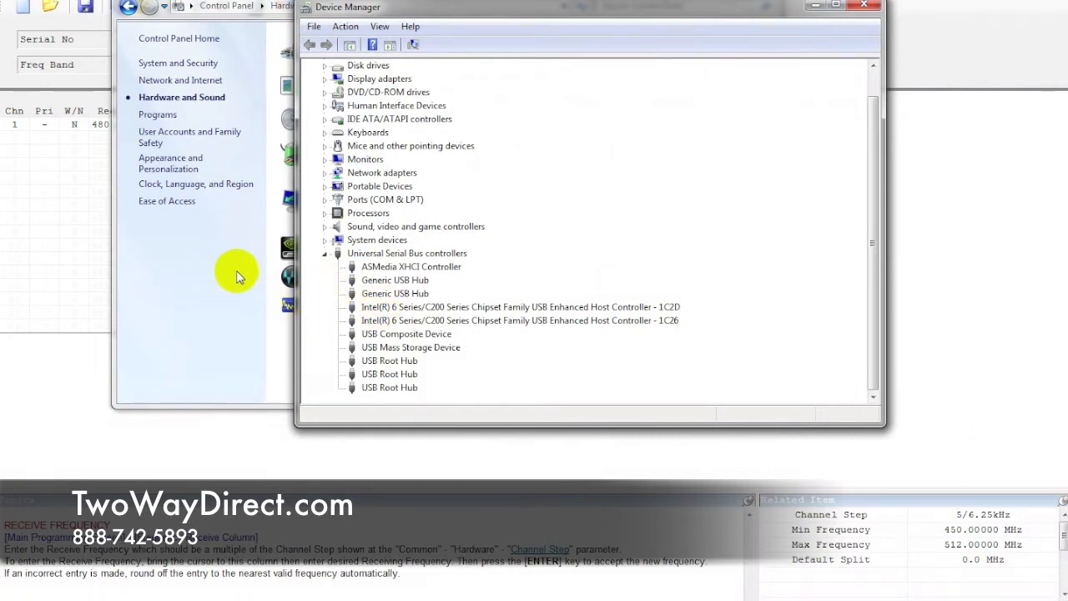
click(394, 280)
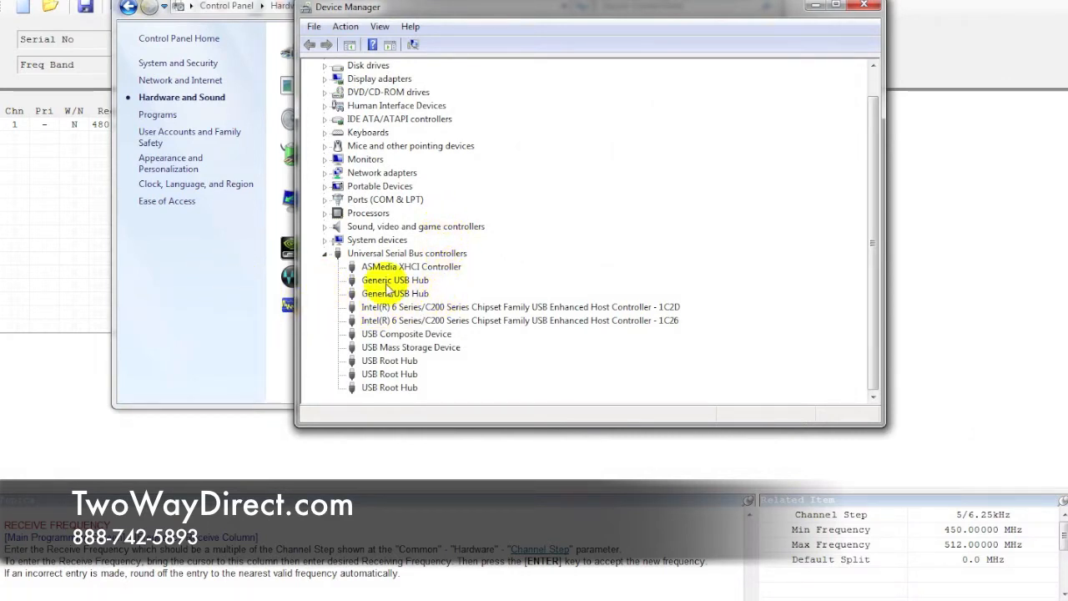
mouse_move(409, 294)
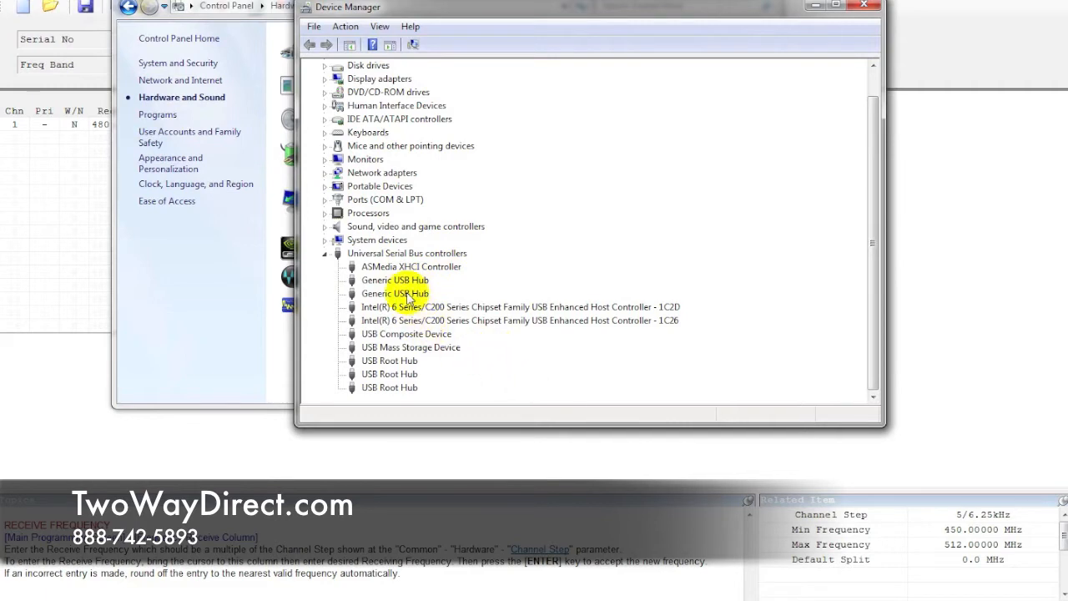
click(394, 280)
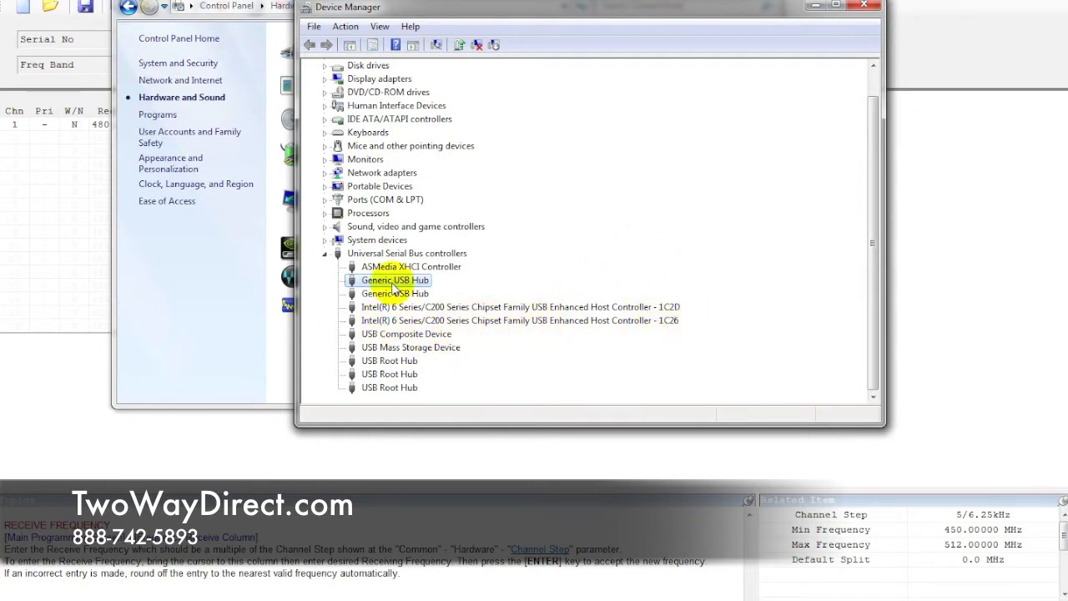
click(325, 200)
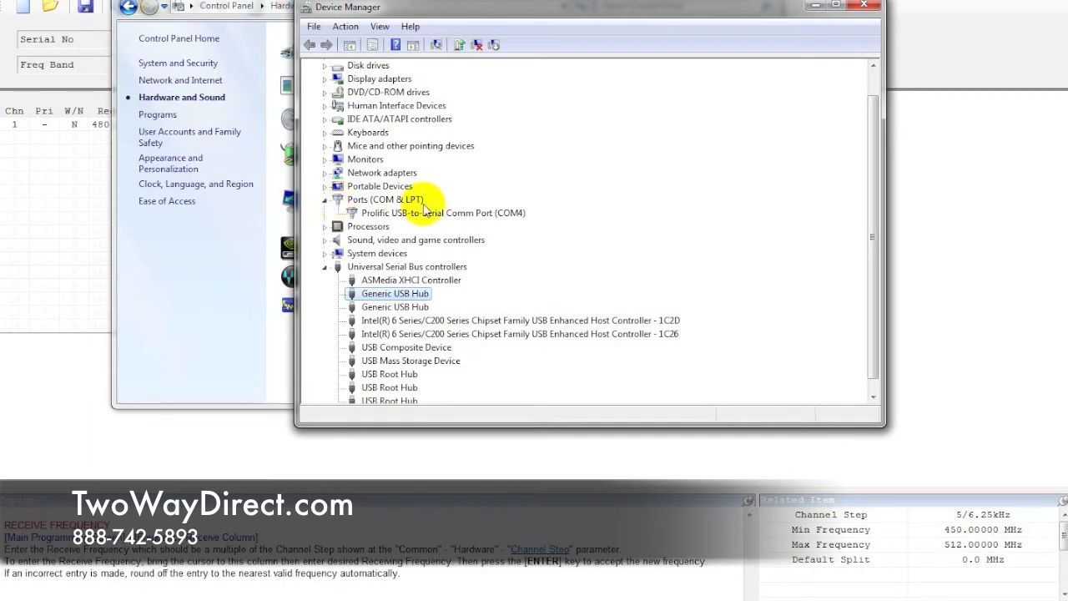
mouse_move(340, 202)
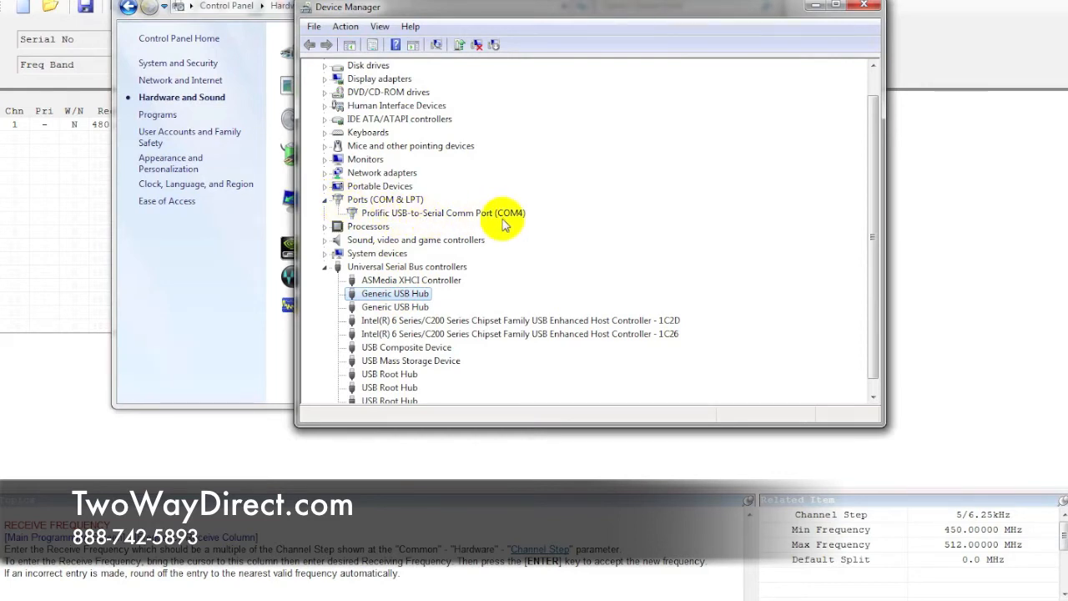
mouse_move(437, 225)
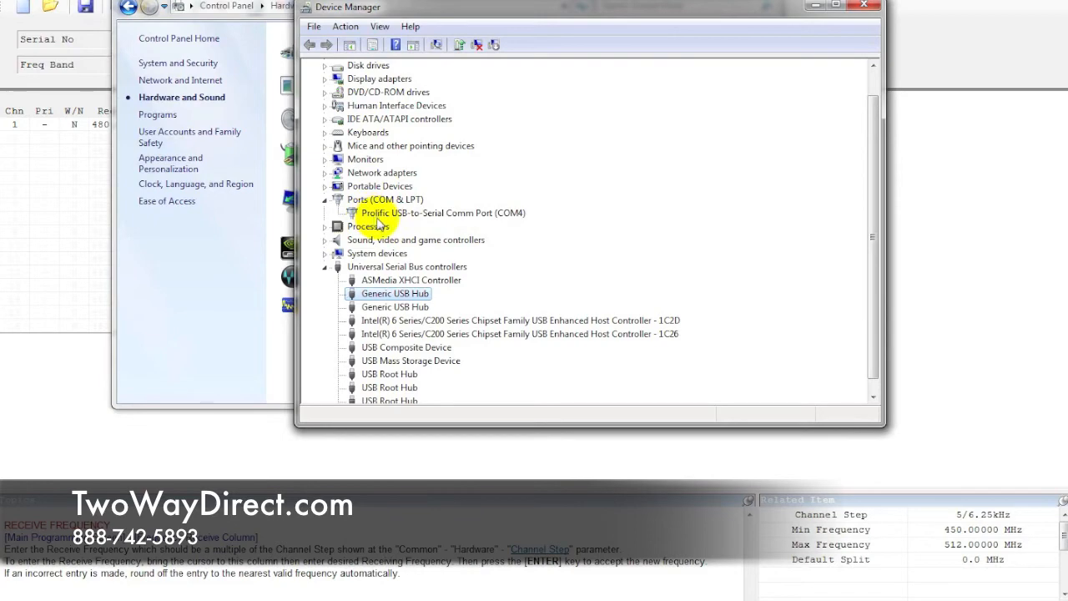
mouse_move(464, 229)
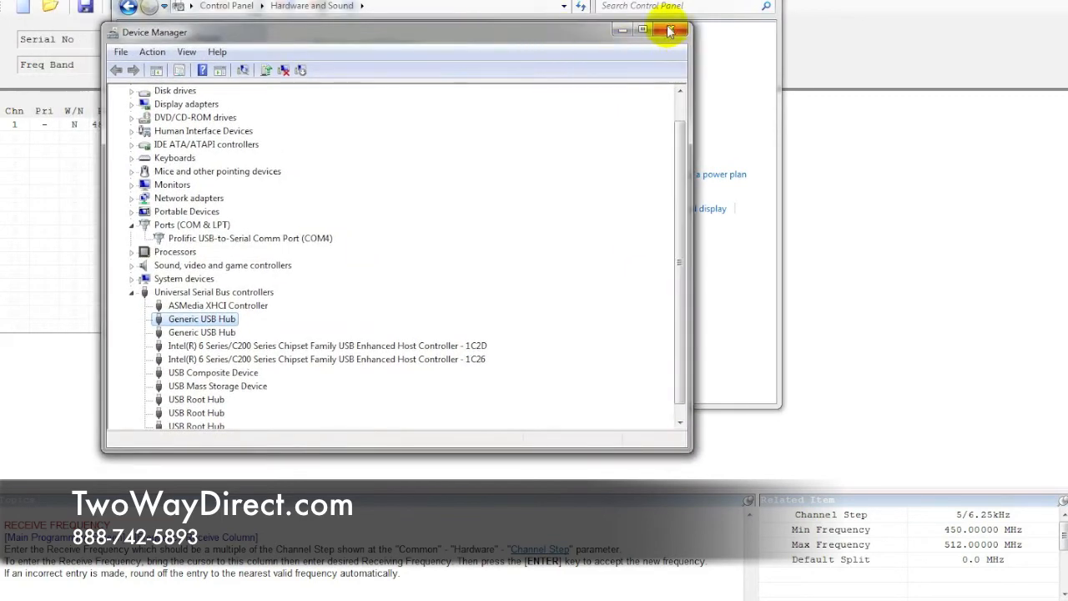
click(668, 27)
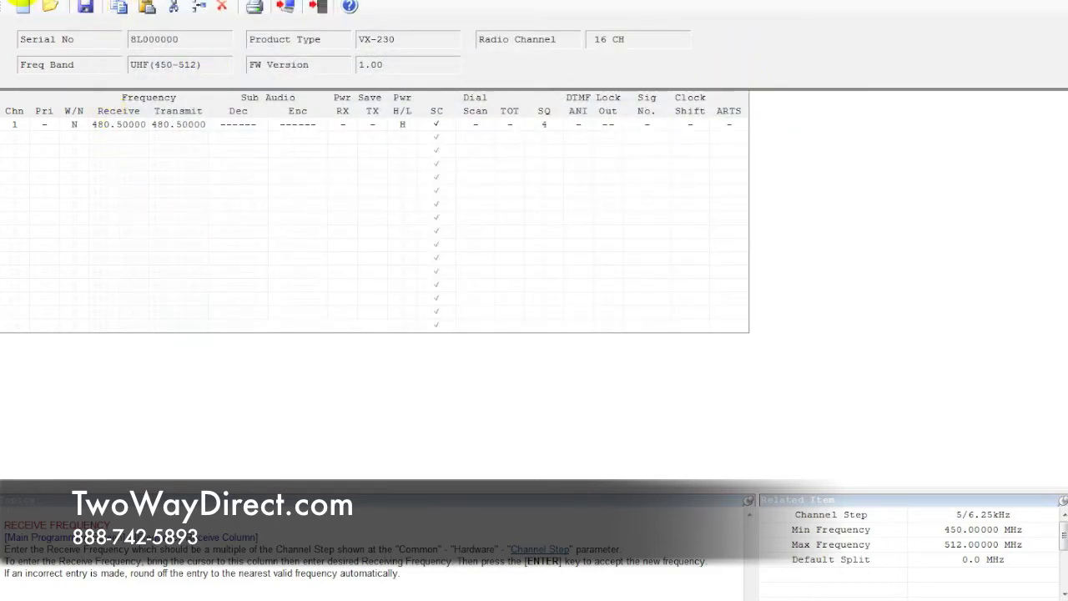
- Set CE-90's communication port to COM4 via File > Configure and confirm
click(23, 3)
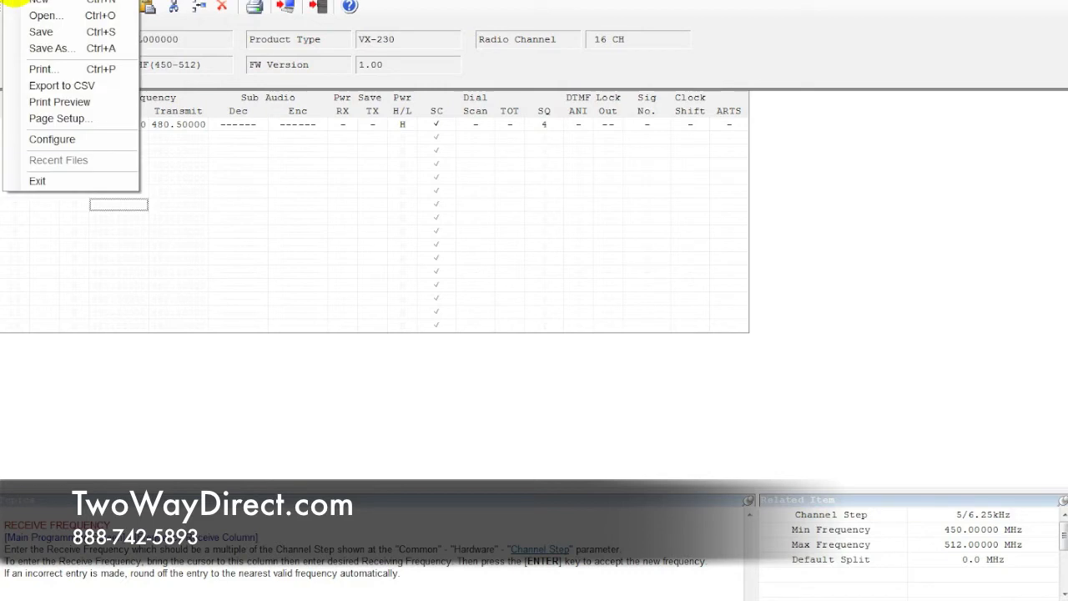
click(51, 138)
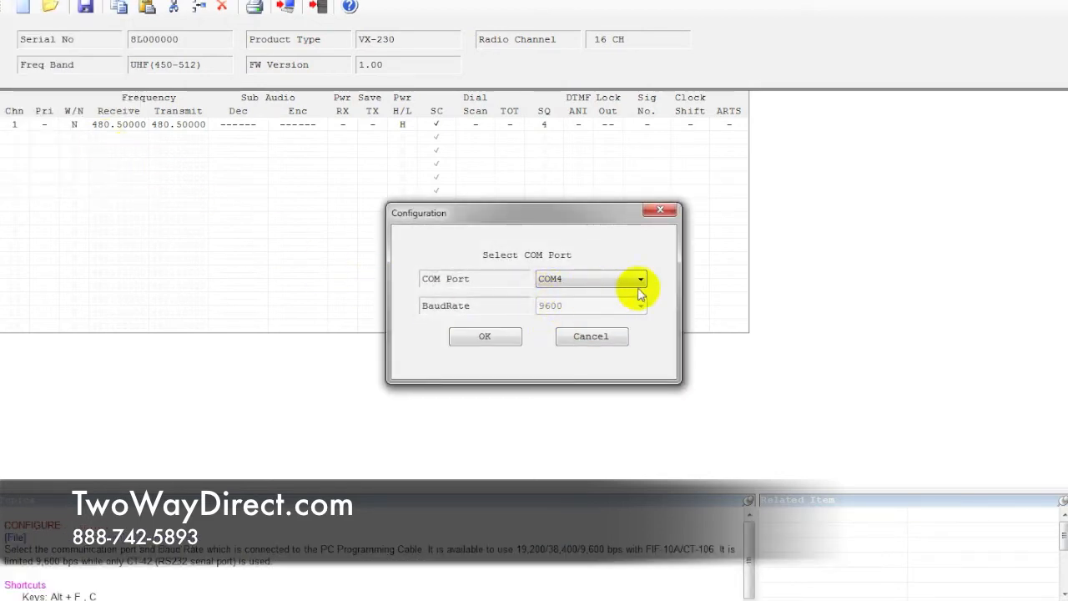
click(484, 337)
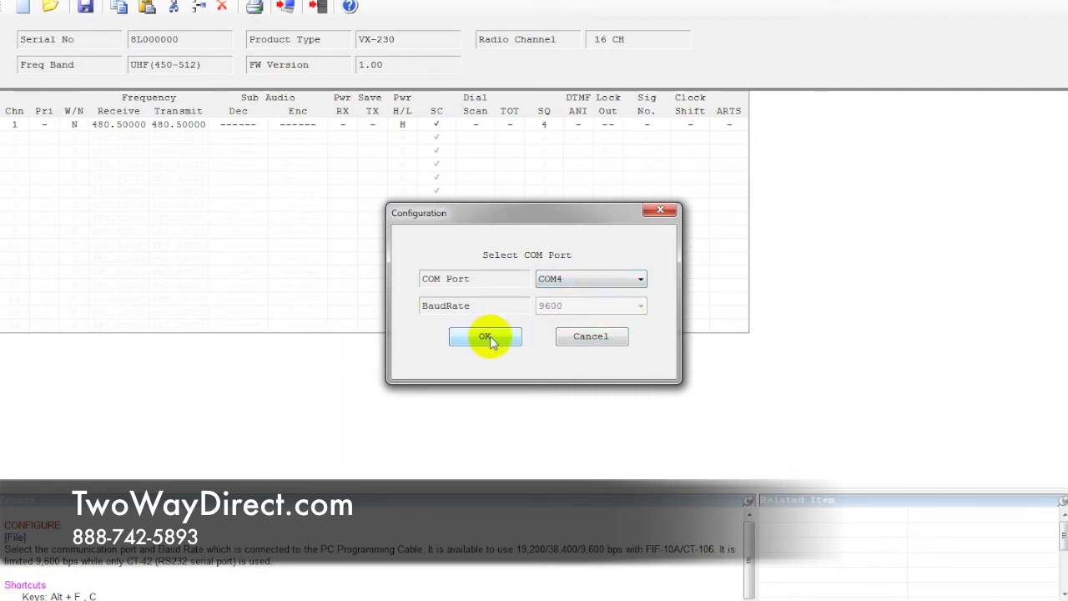
click(484, 337)
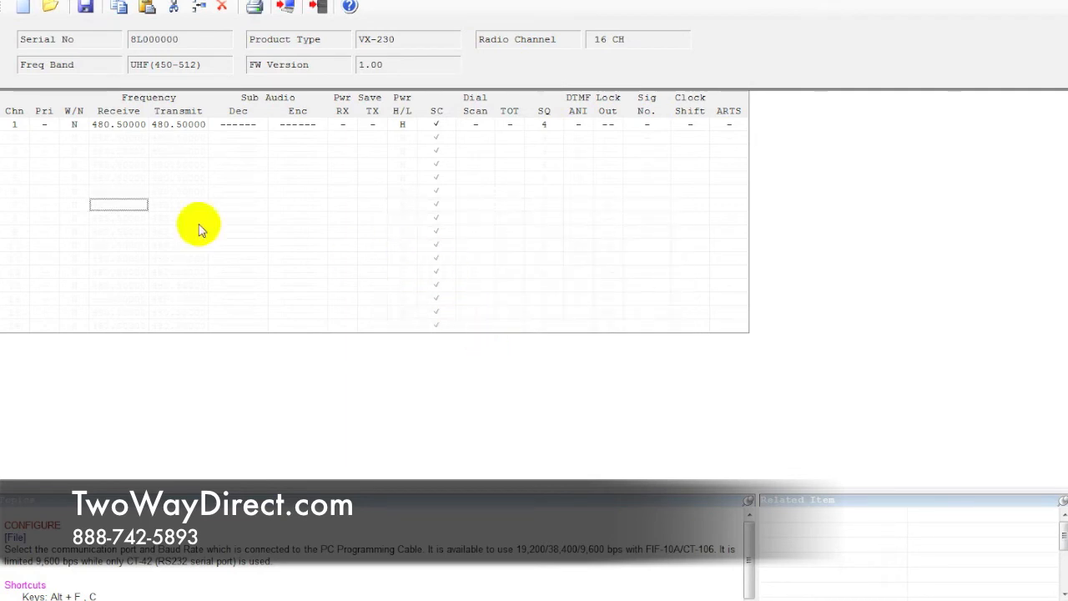
mouse_move(382, 130)
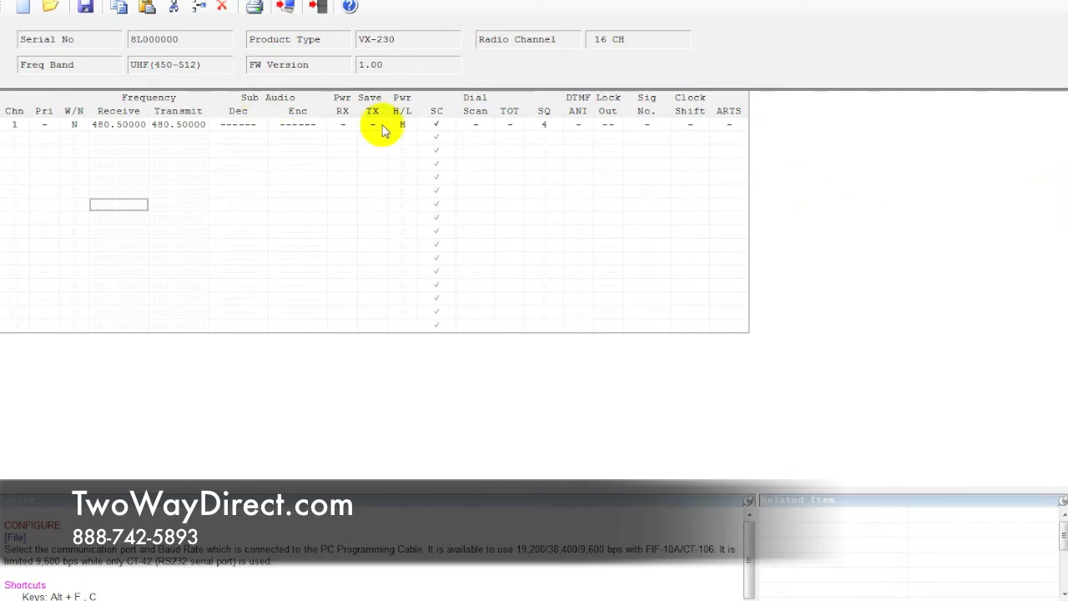
mouse_move(848, 10)
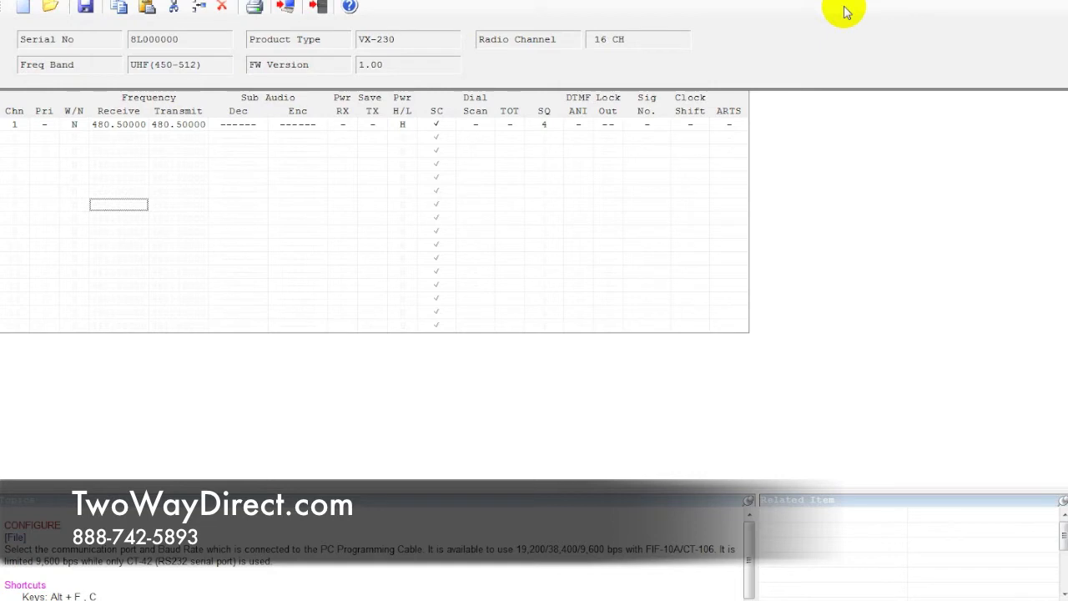
mouse_move(315, 7)
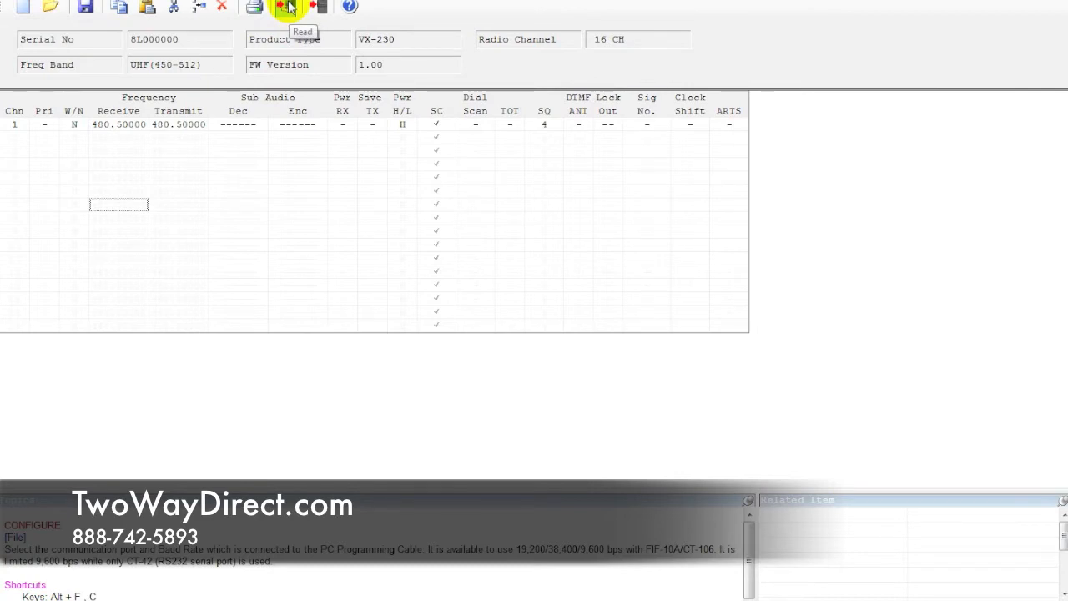
- Read the VX-230's current data into CE-90 and acknowledge Read Complete
click(287, 6)
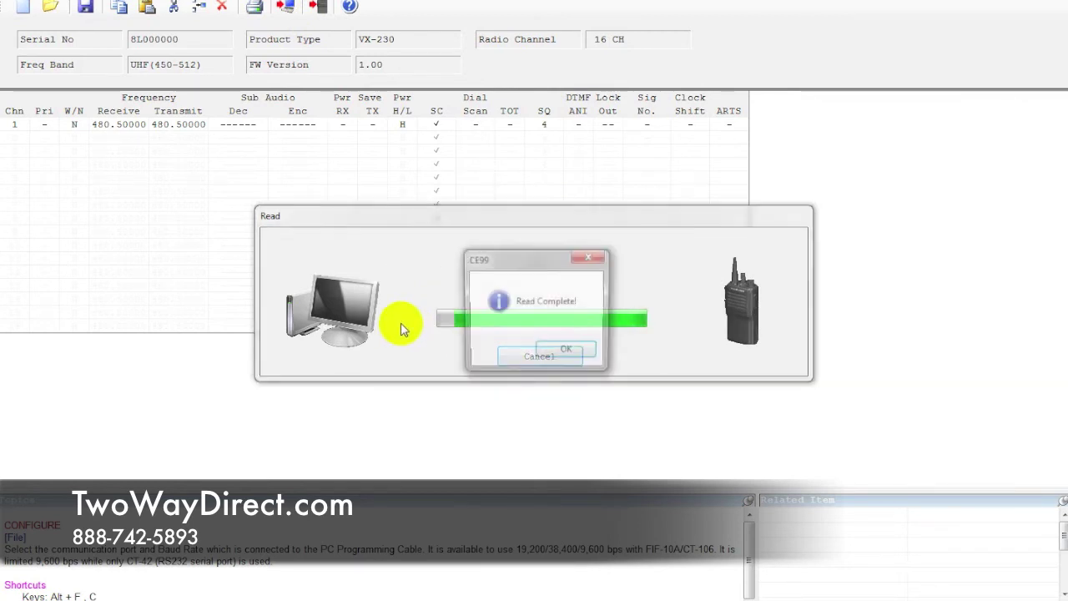
click(564, 349)
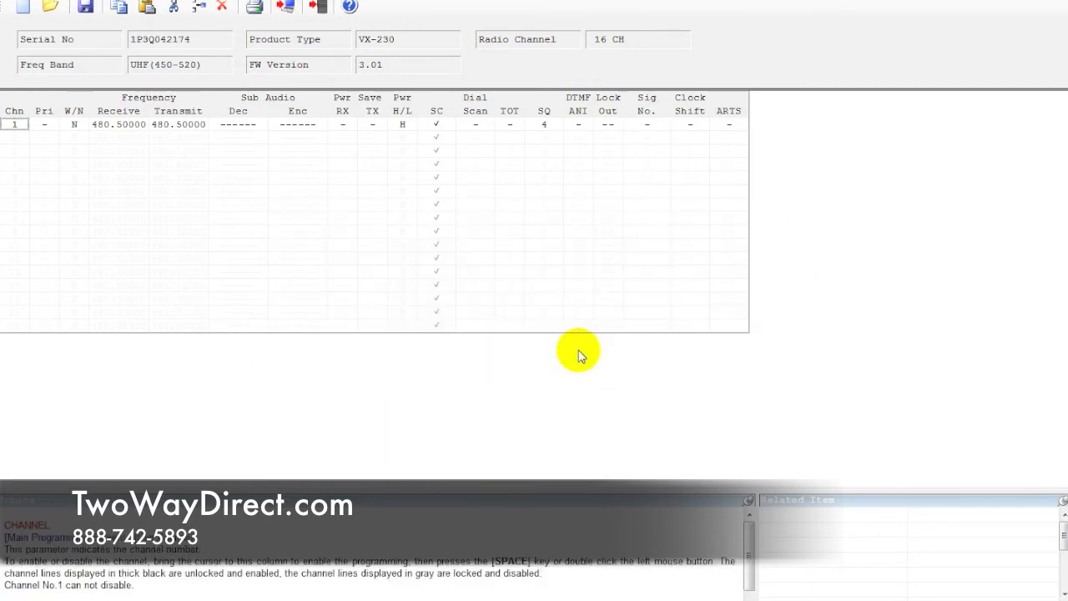
mouse_move(190, 110)
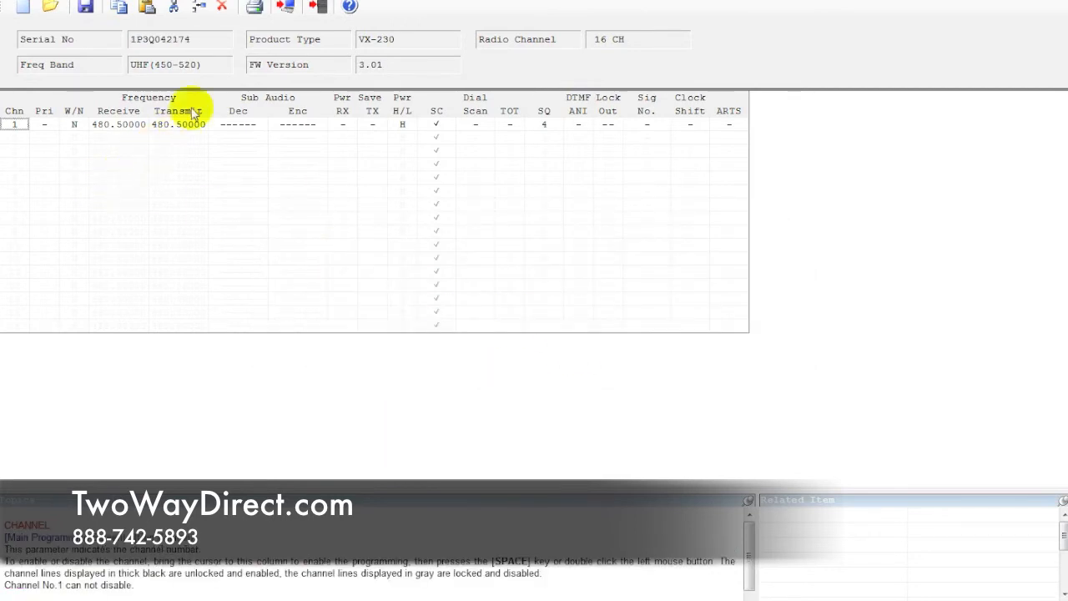
mouse_move(90, 133)
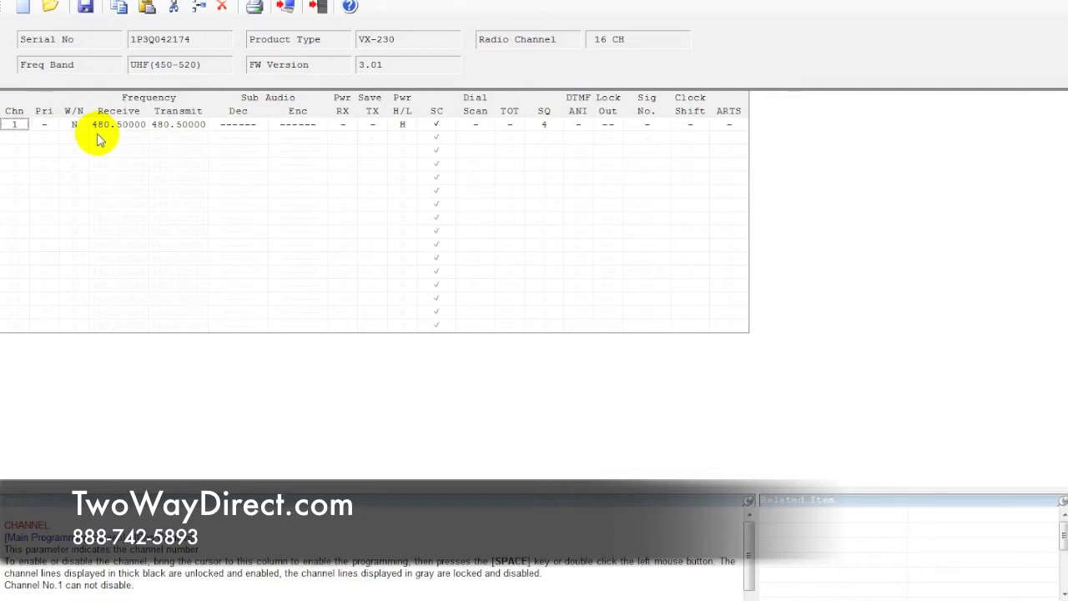
mouse_move(134, 154)
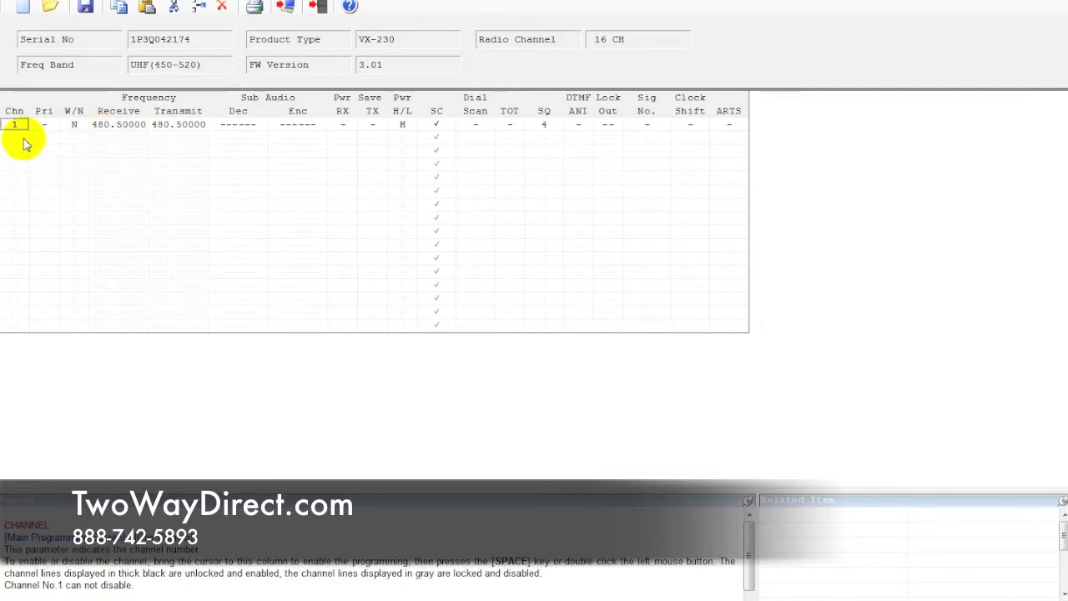
mouse_move(23, 135)
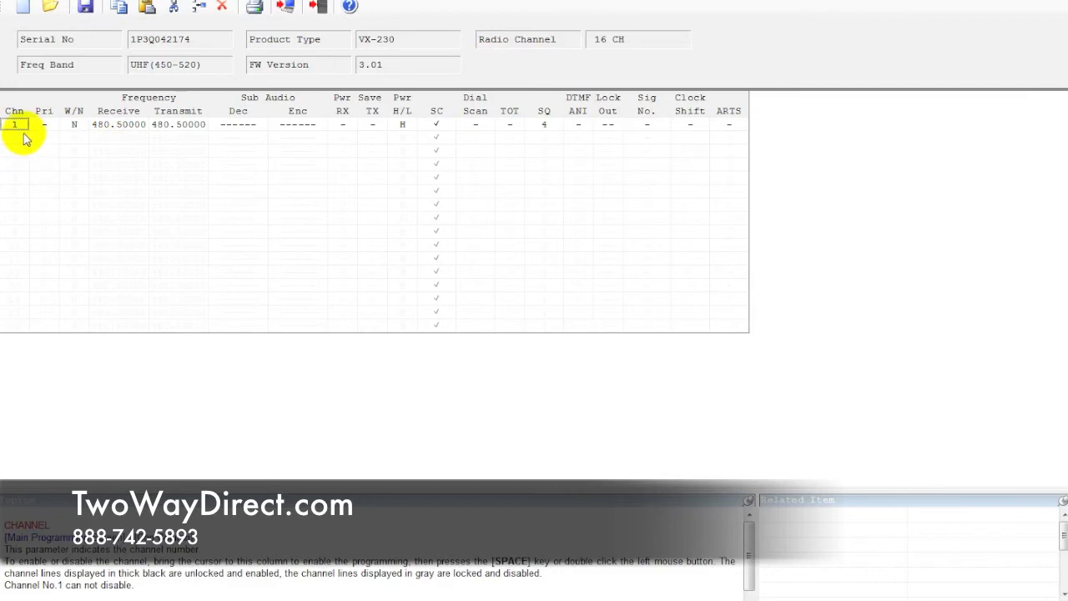
mouse_move(20, 144)
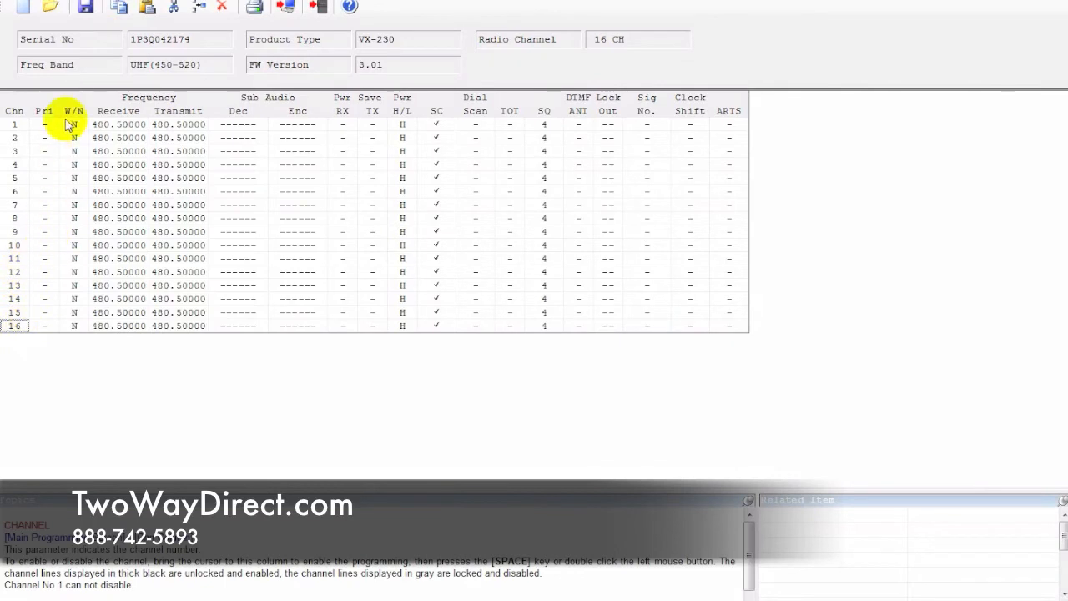
mouse_move(156, 137)
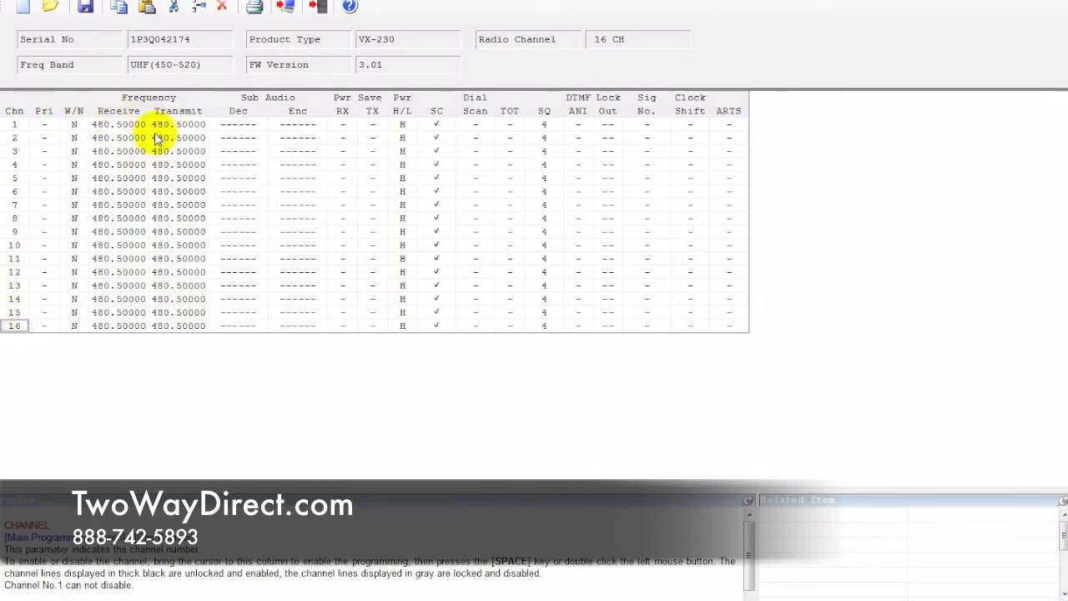
- Change channel 1's receive frequency to 465.55 MHz
click(117, 123)
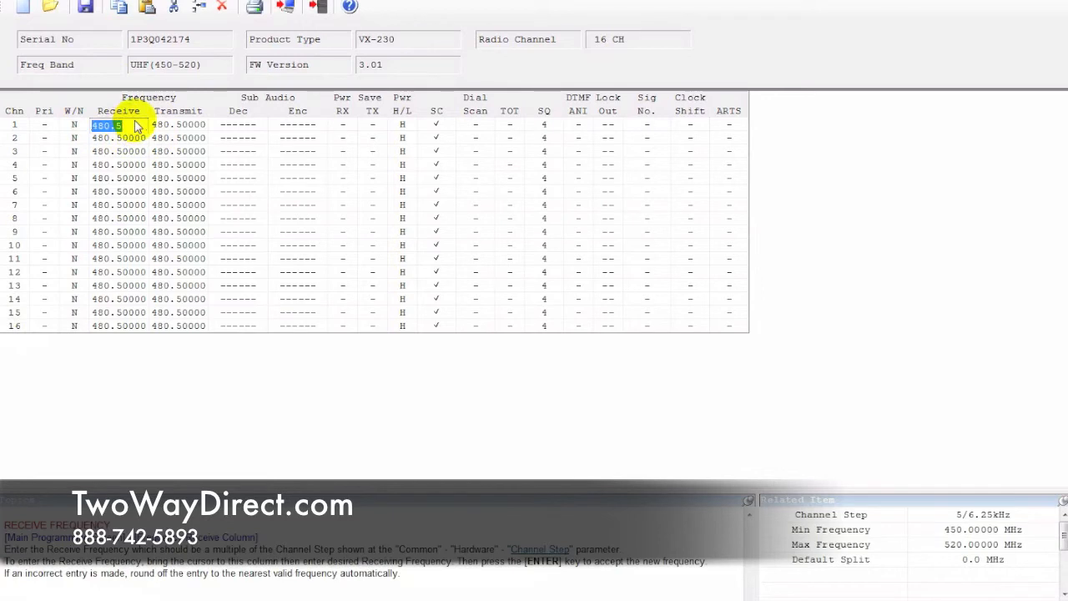
text(465)
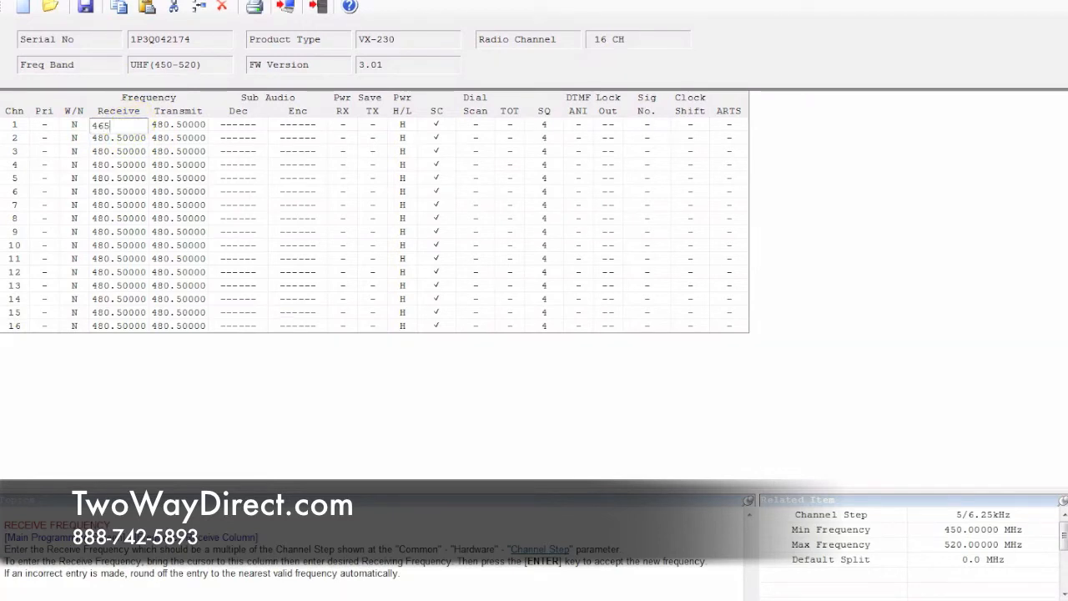
text(465.55)
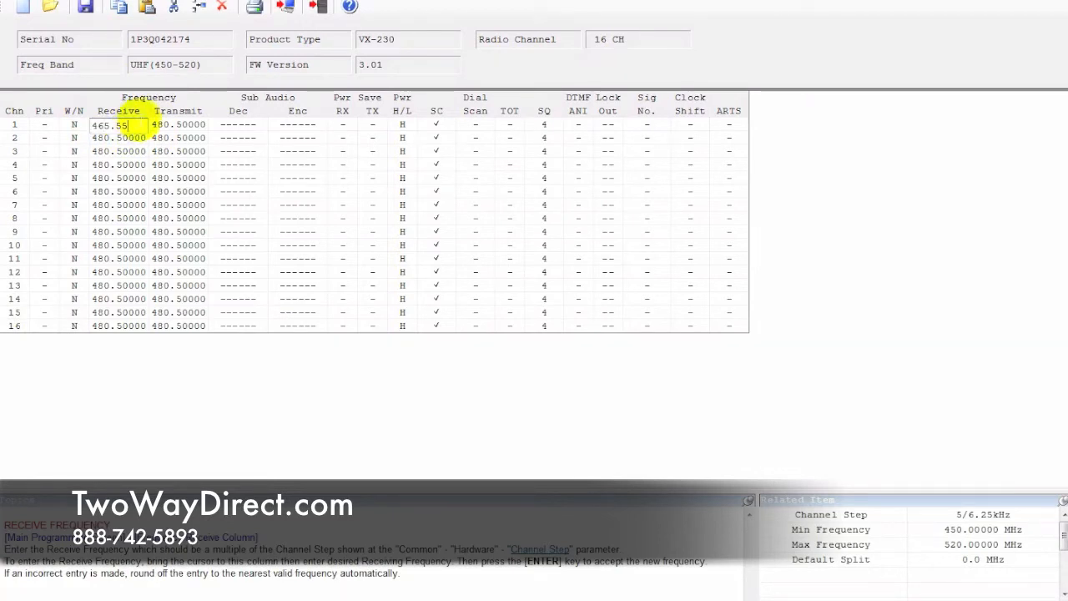
key(Enter)
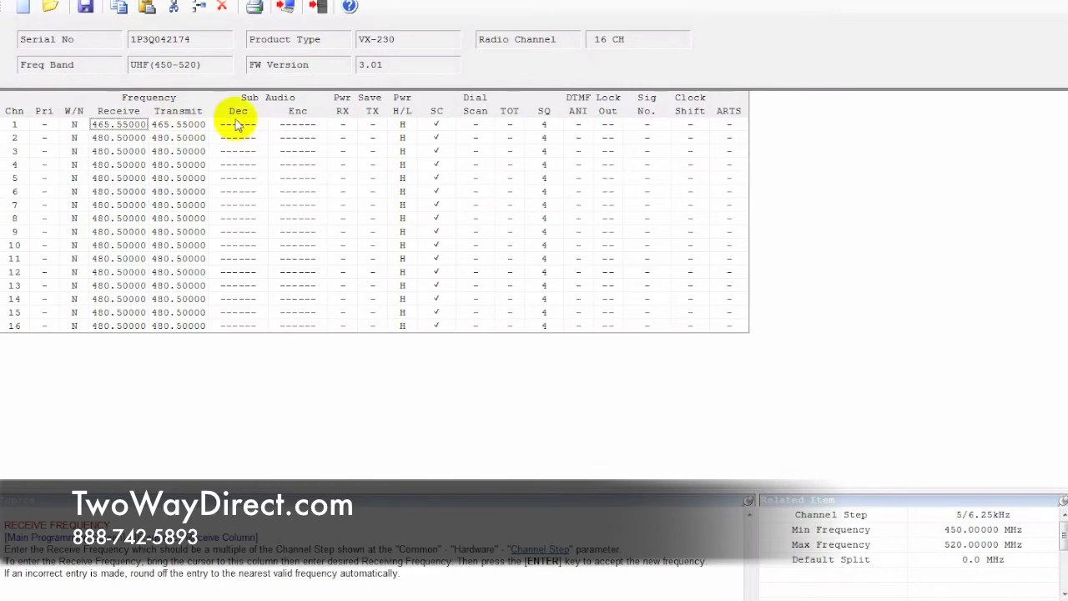
mouse_move(269, 106)
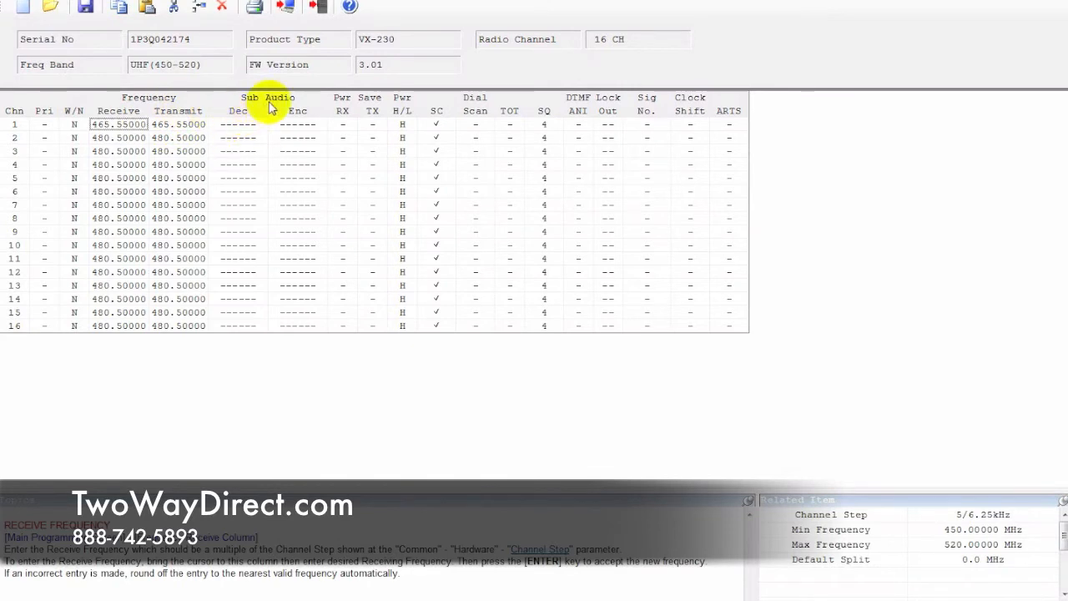
mouse_move(249, 126)
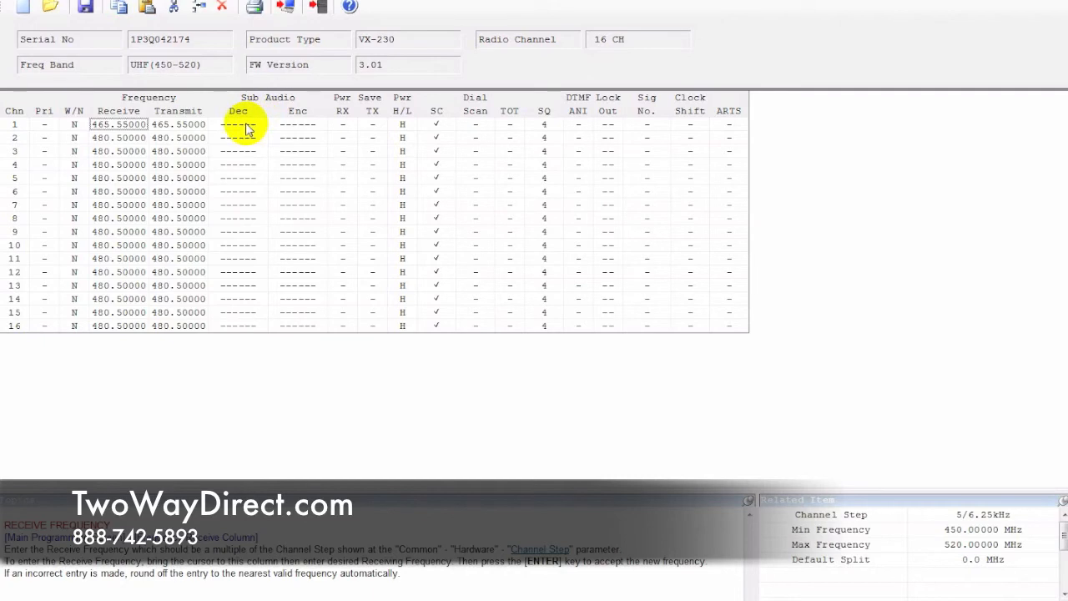
- Switch channel 1's sub-audio decode from CTCSS 67.0 to a DCS code, reopening the list to pick 344
click(237, 123)
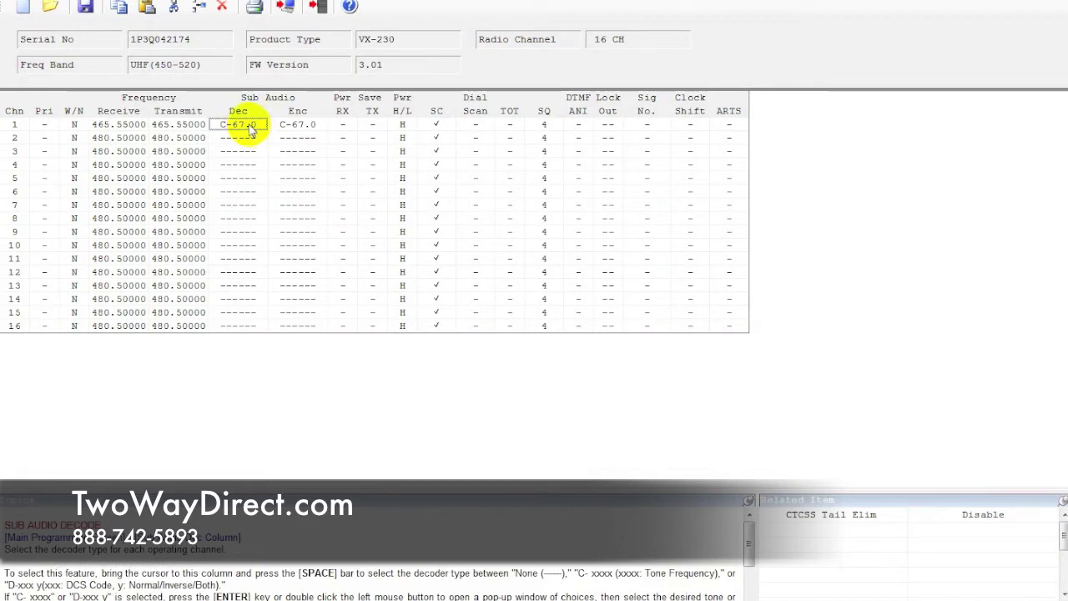
double_click(241, 124)
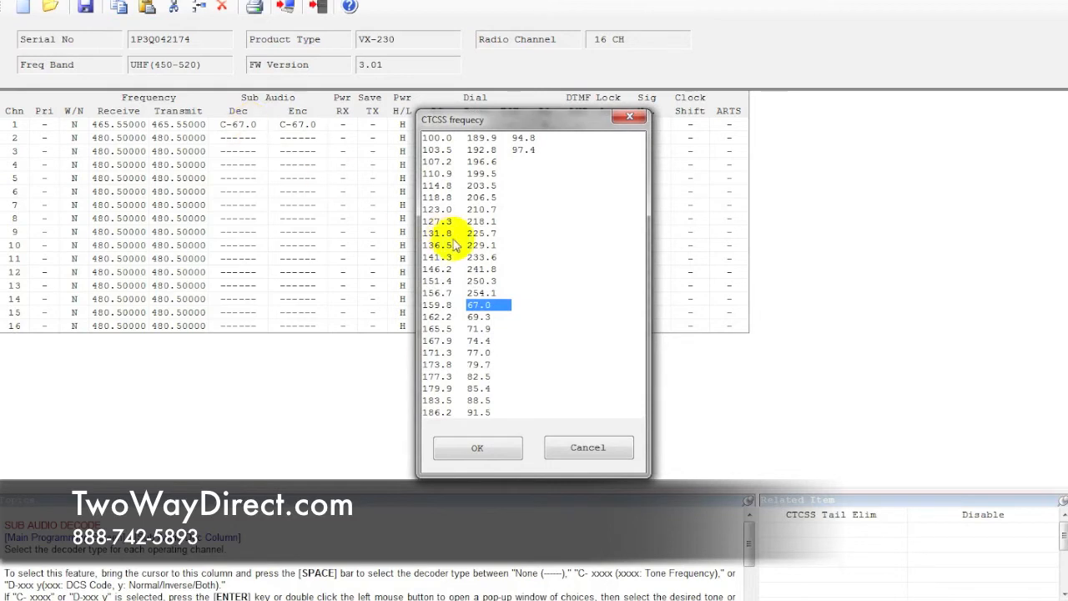
mouse_move(475, 434)
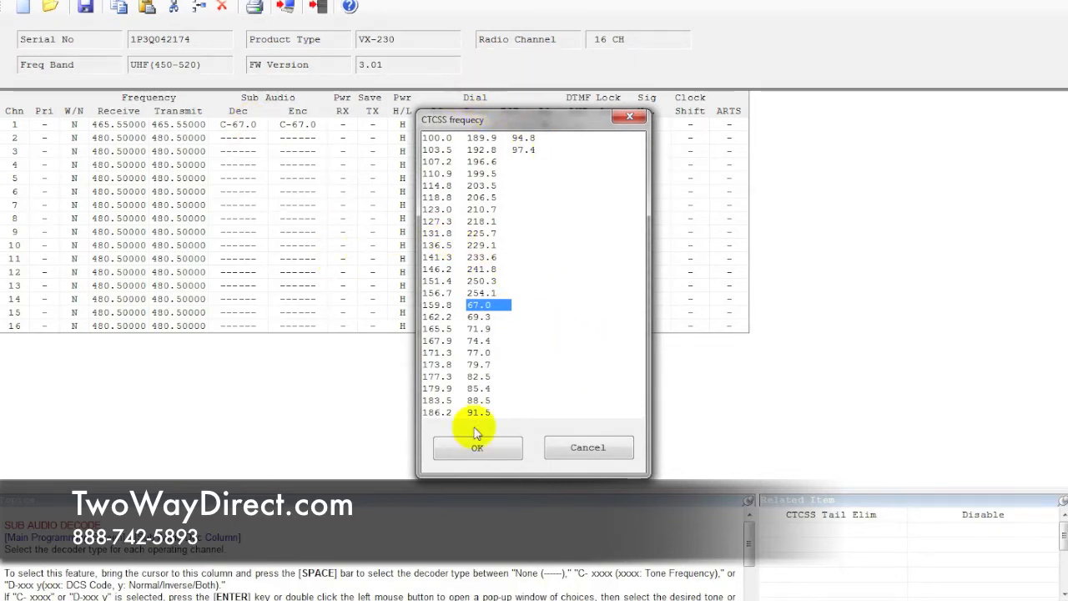
mouse_move(543, 297)
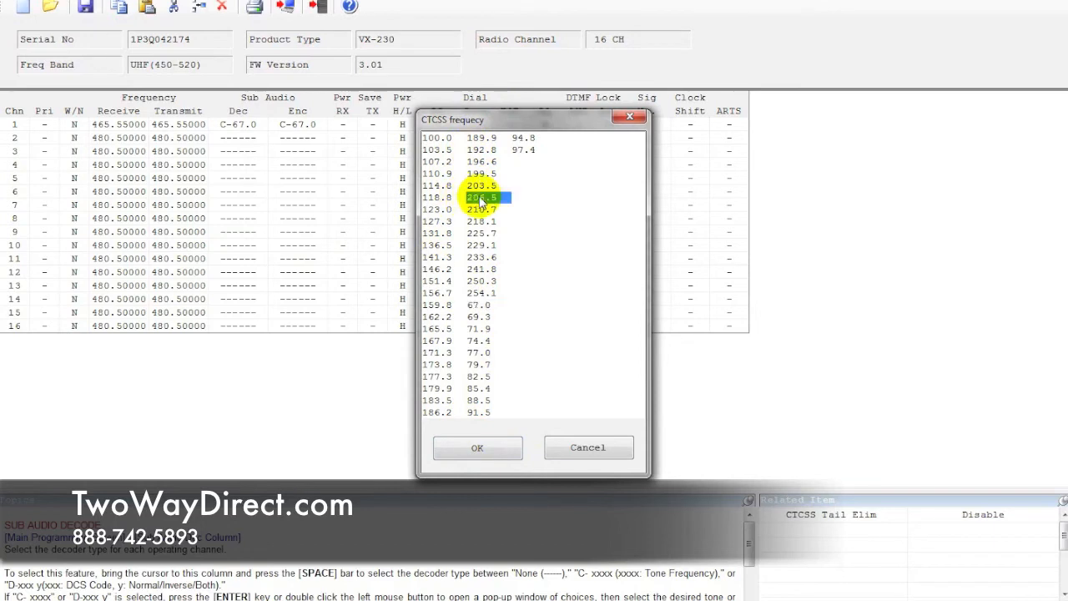
click(477, 447)
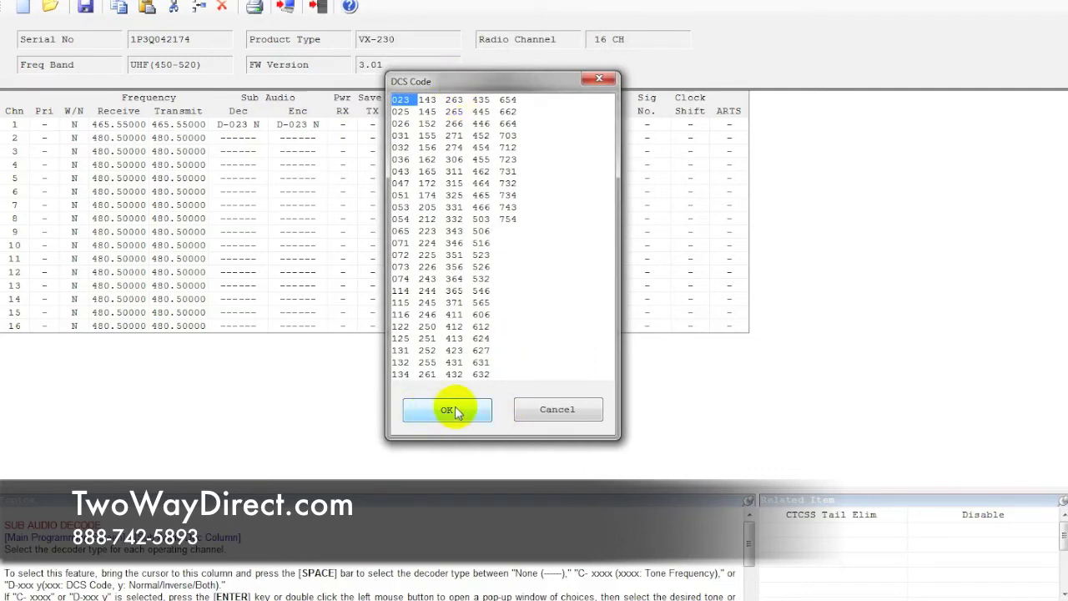
click(447, 411)
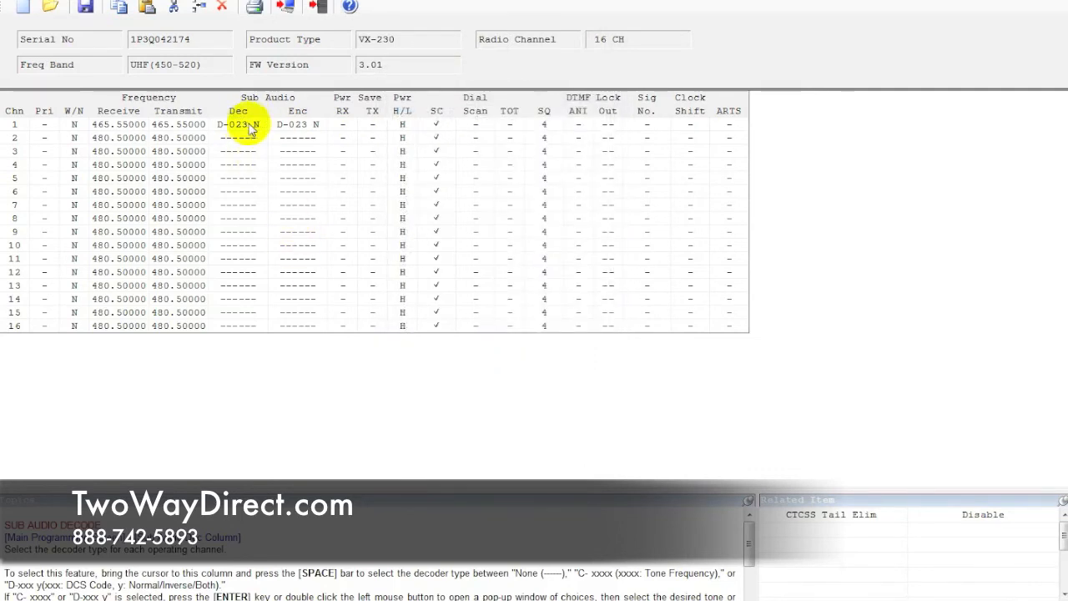
double_click(238, 123)
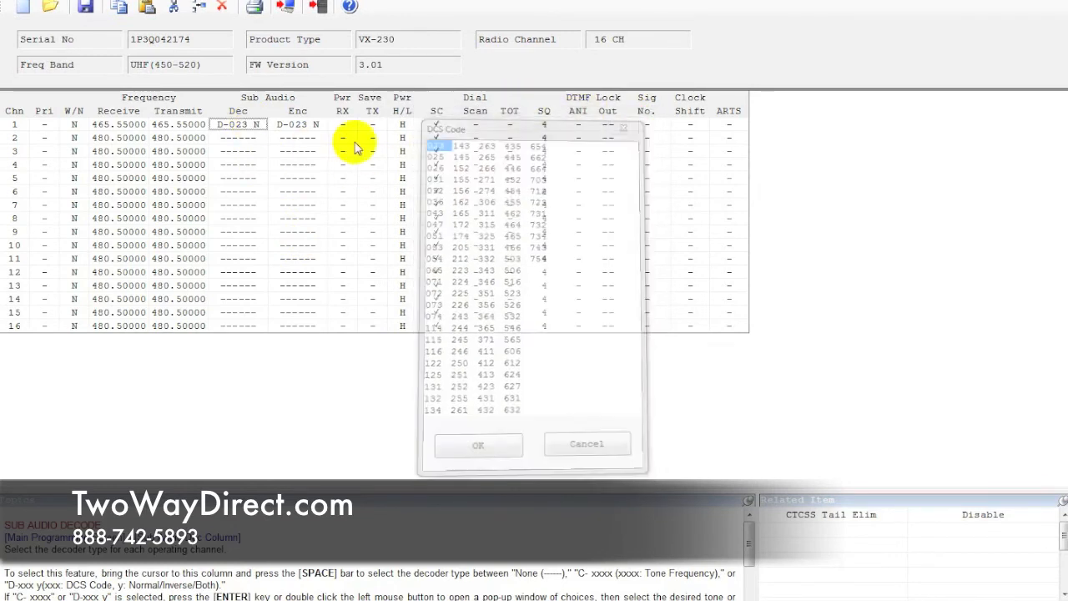
click(477, 444)
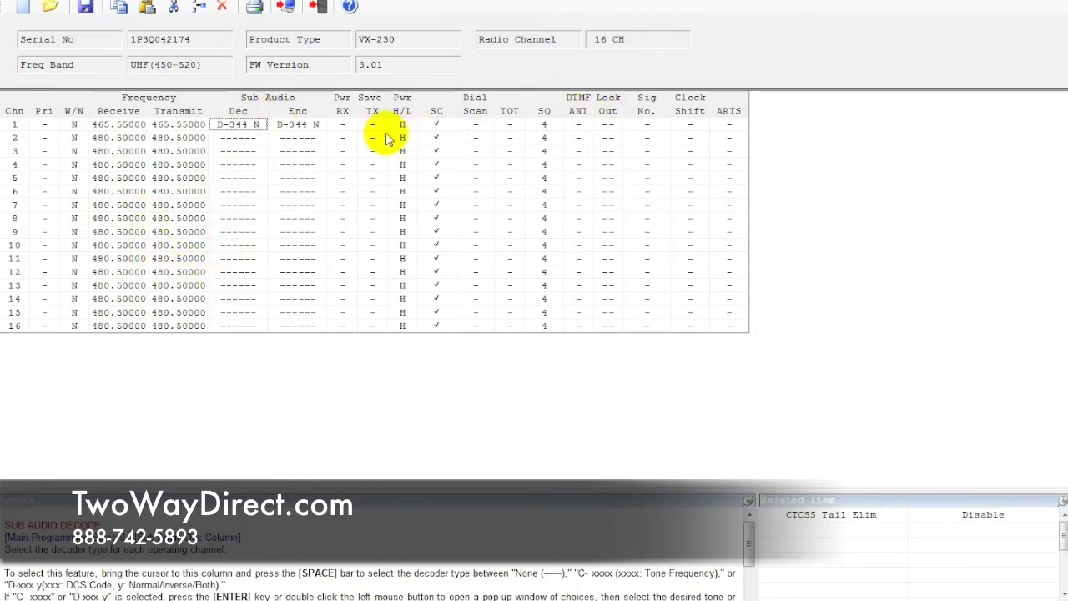
mouse_move(477, 67)
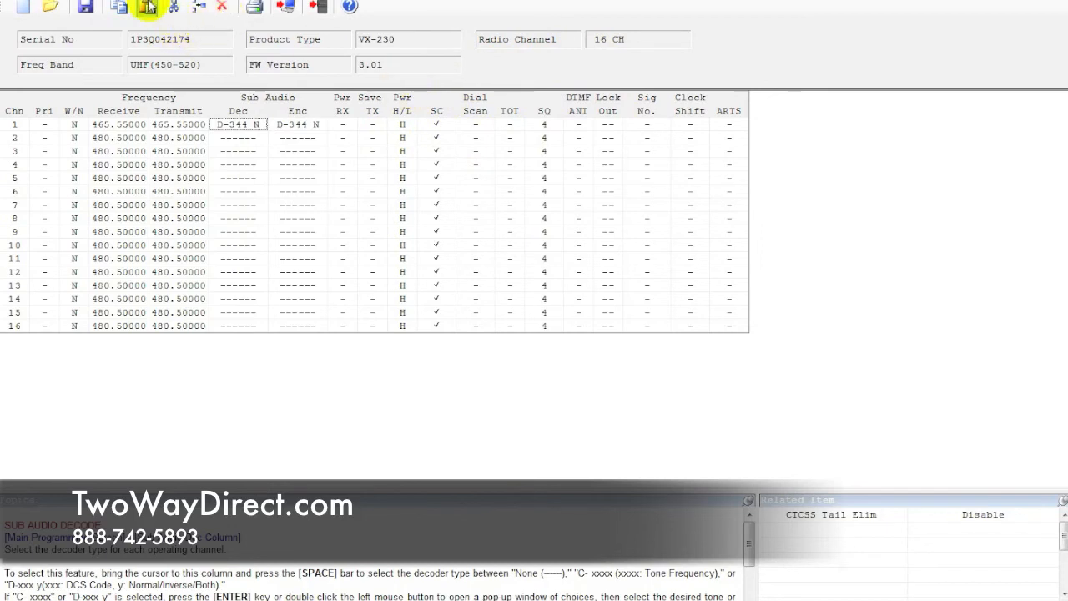
- In Common > Power Saving set Receive Save Mode 1:1 with Low Battery Alert disabled, then apply
click(147, 7)
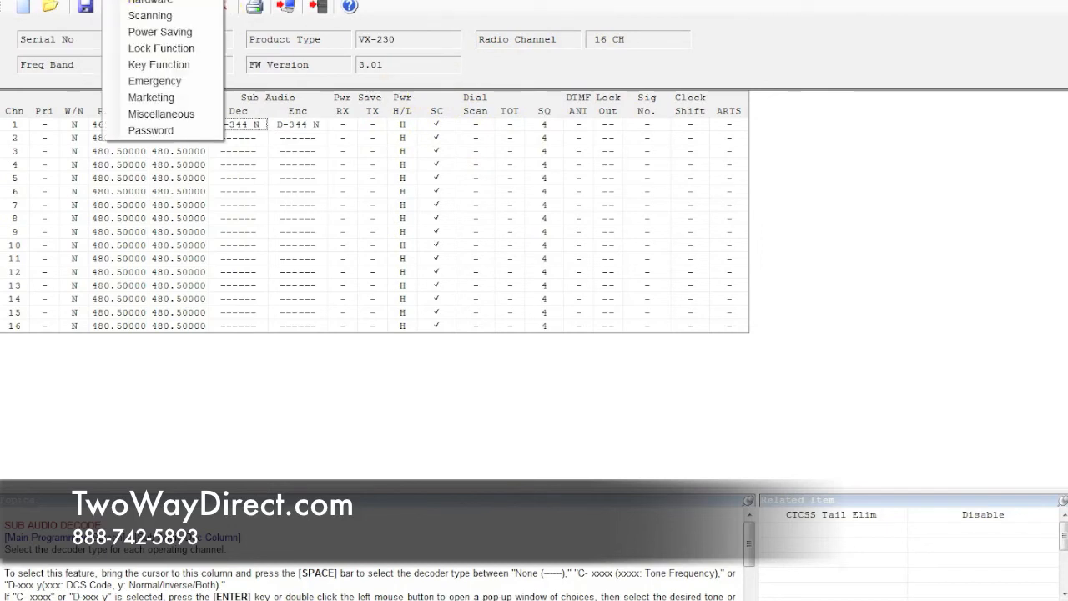
mouse_move(160, 47)
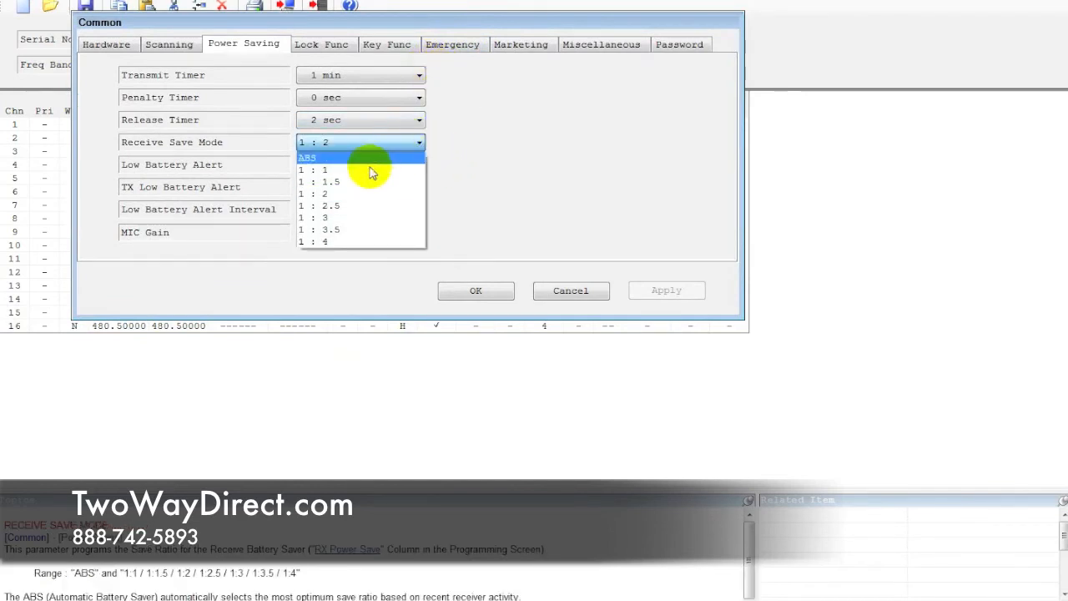
click(324, 170)
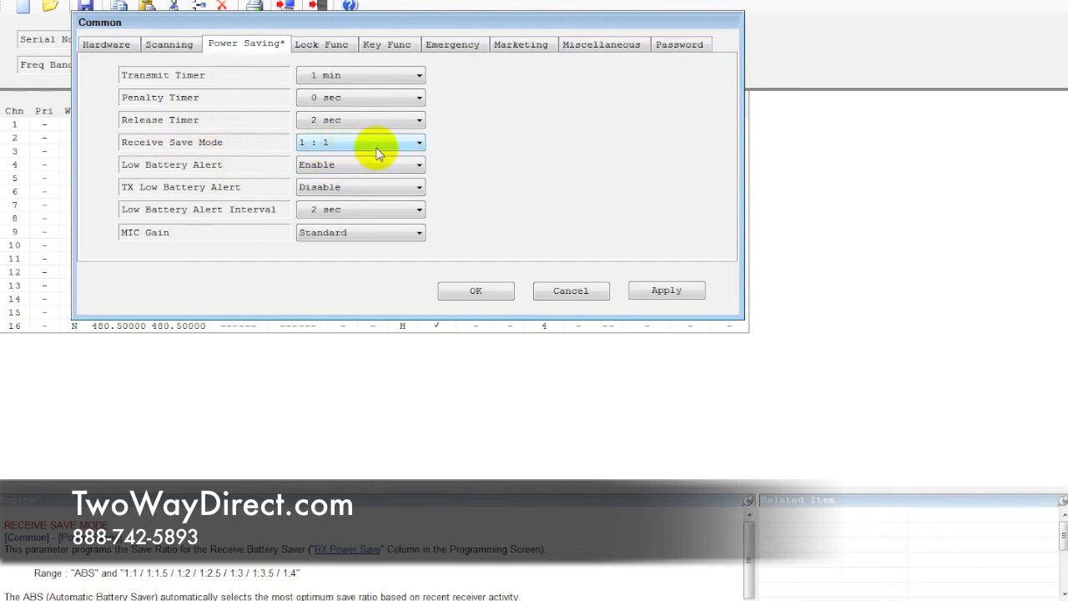
mouse_move(481, 107)
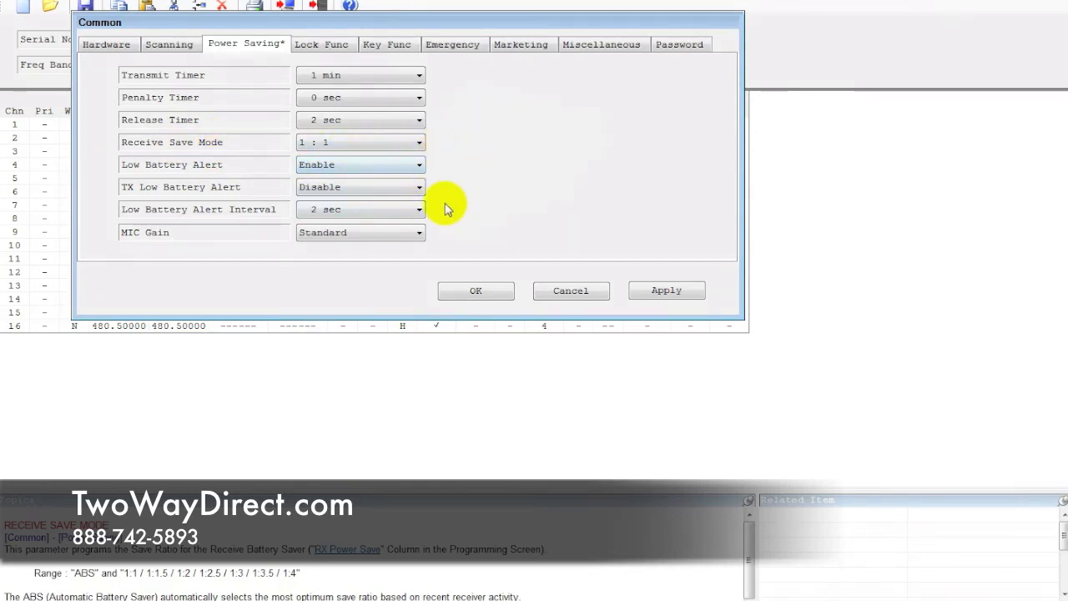
mouse_move(687, 260)
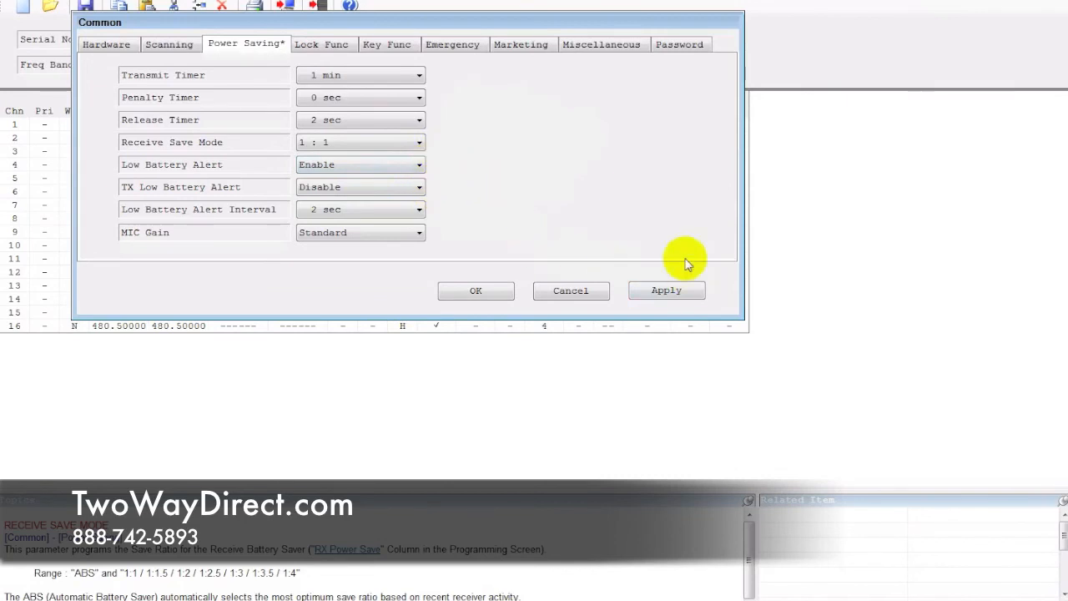
mouse_move(537, 170)
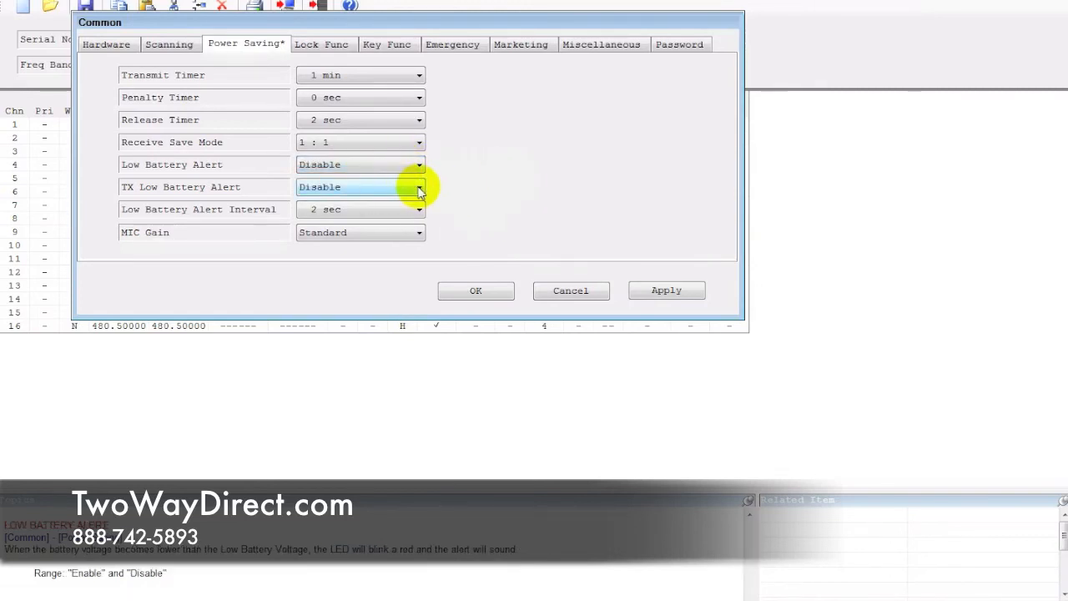
mouse_move(170, 175)
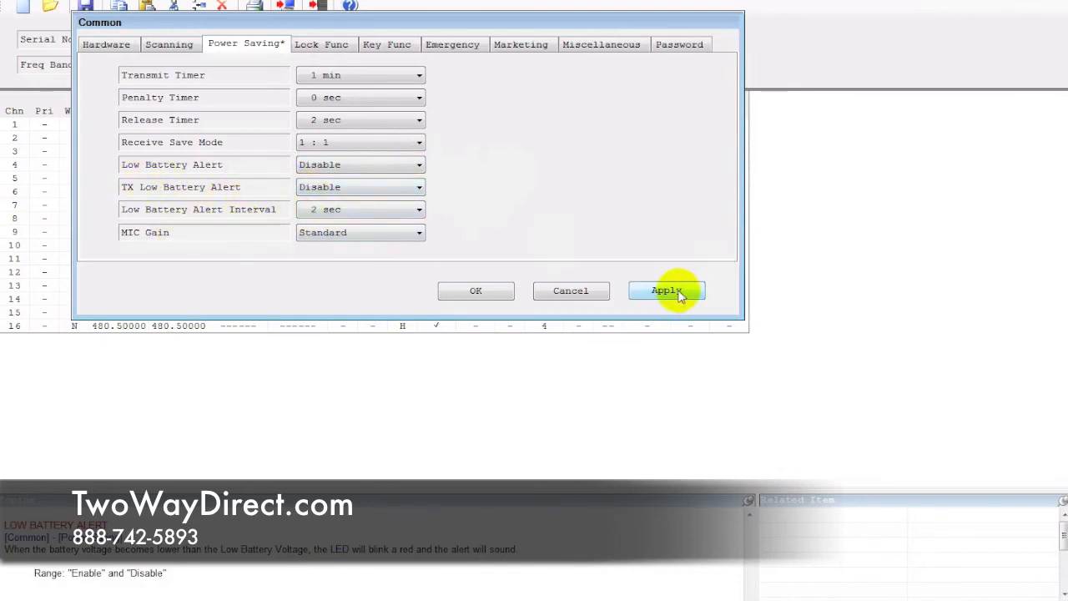
click(667, 290)
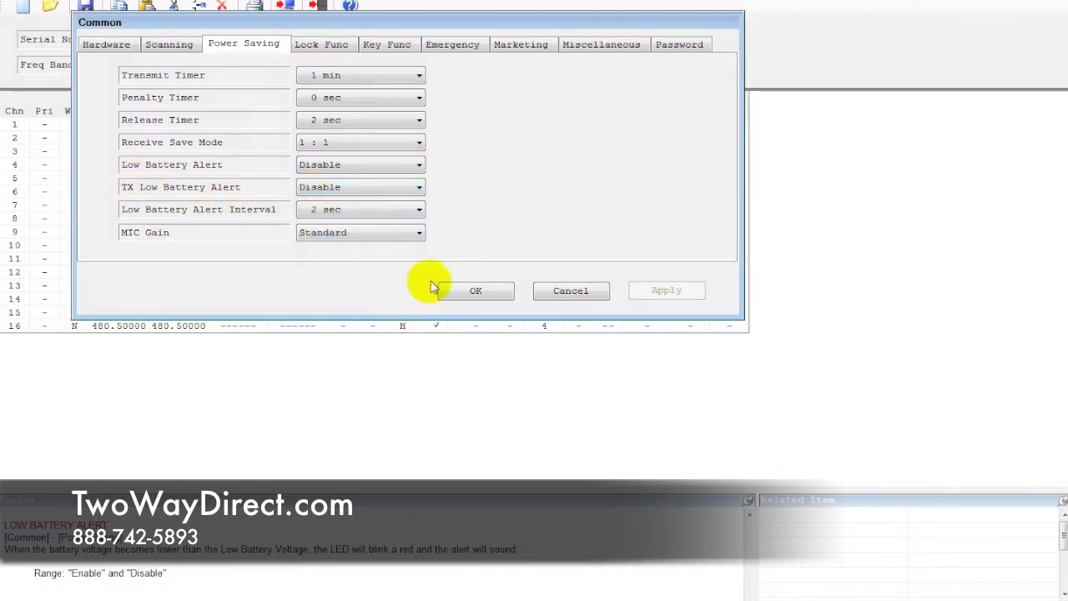
click(476, 290)
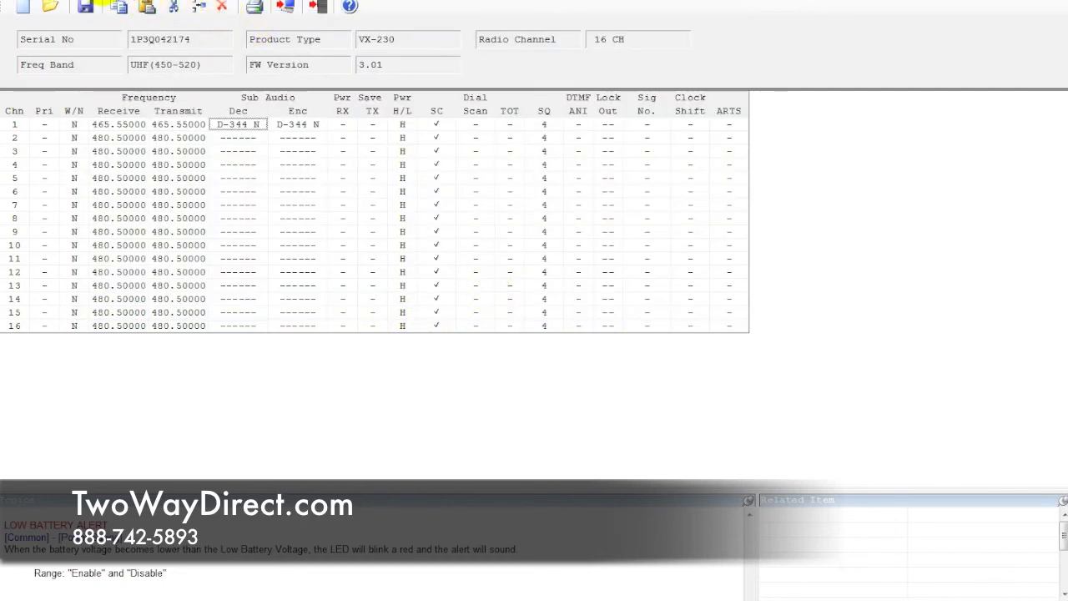
mouse_move(397, 13)
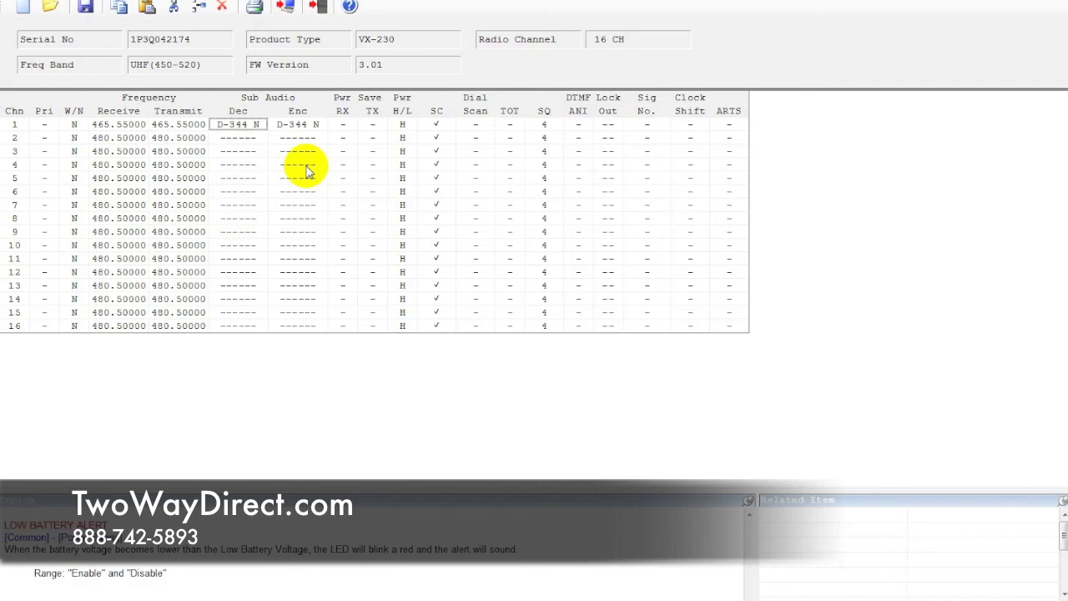
mouse_move(327, 169)
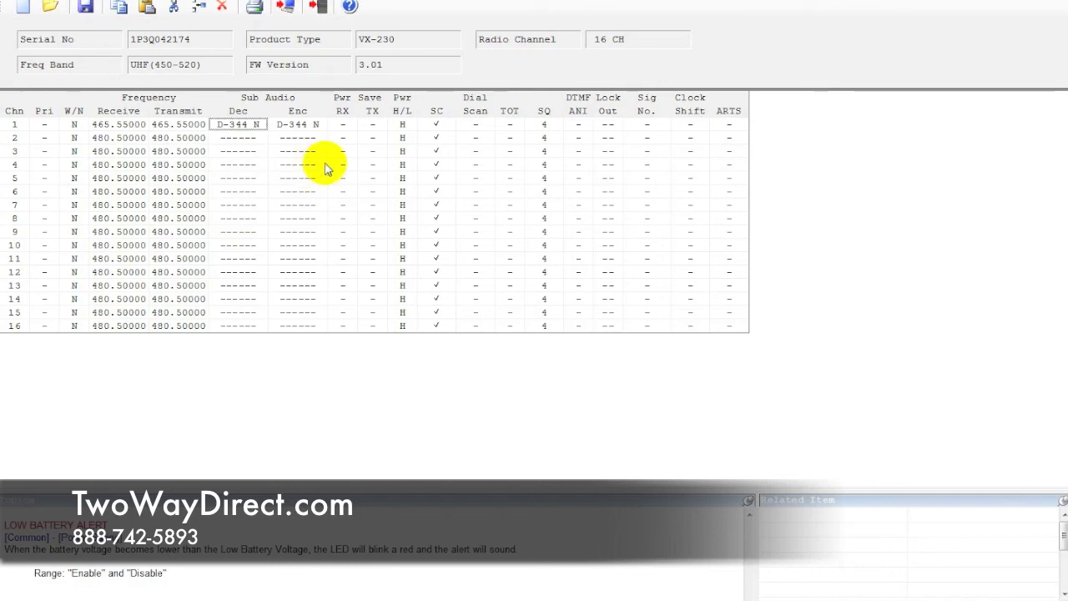
mouse_move(352, 7)
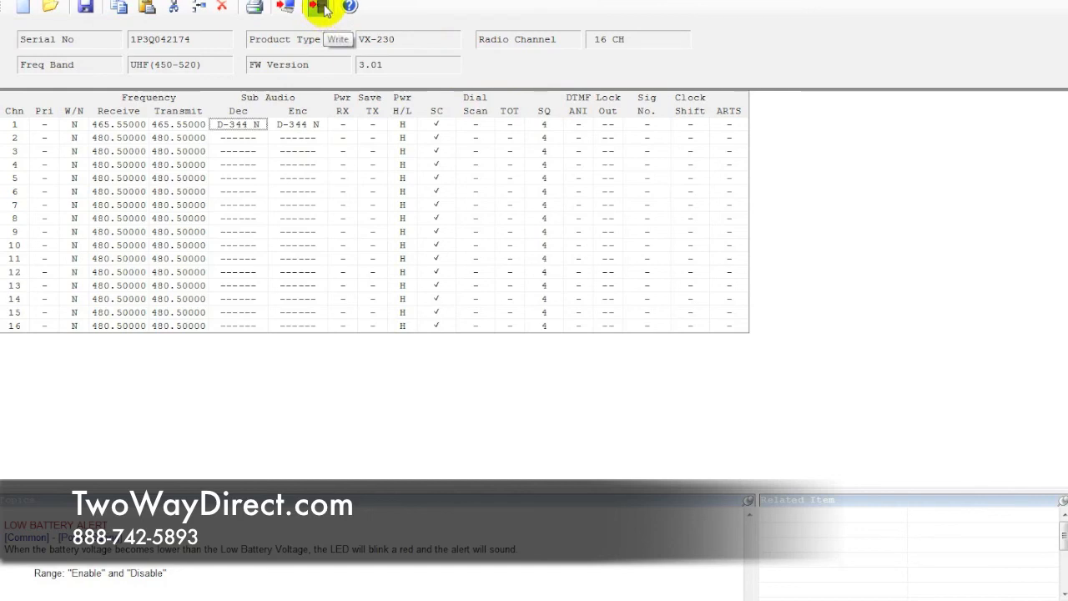
- Write the programmed settings to the VX-230 and acknowledge the 'Write Complete!' notice
click(314, 8)
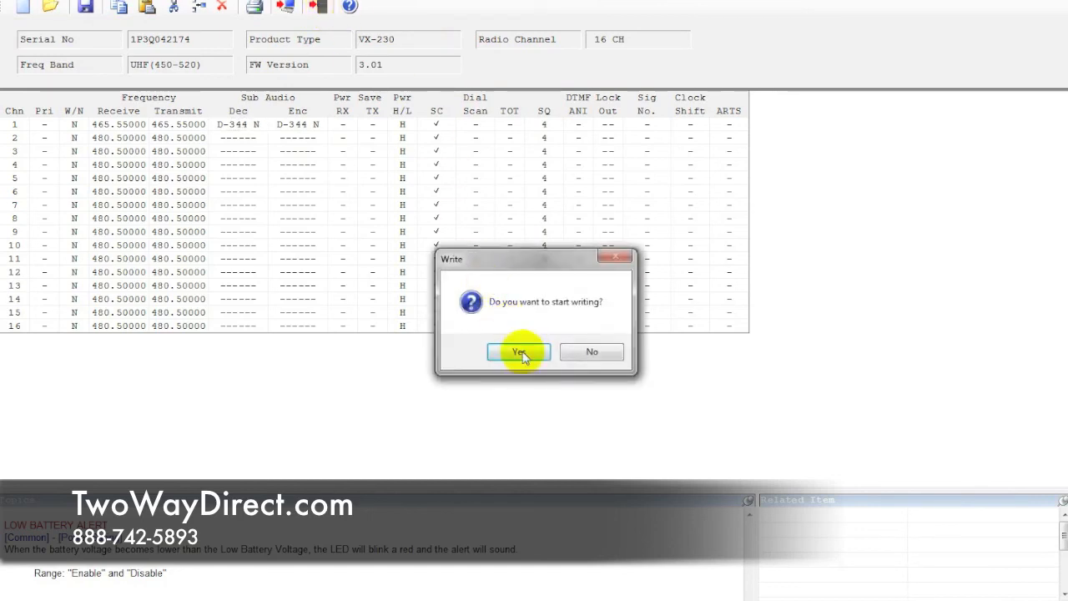
click(517, 351)
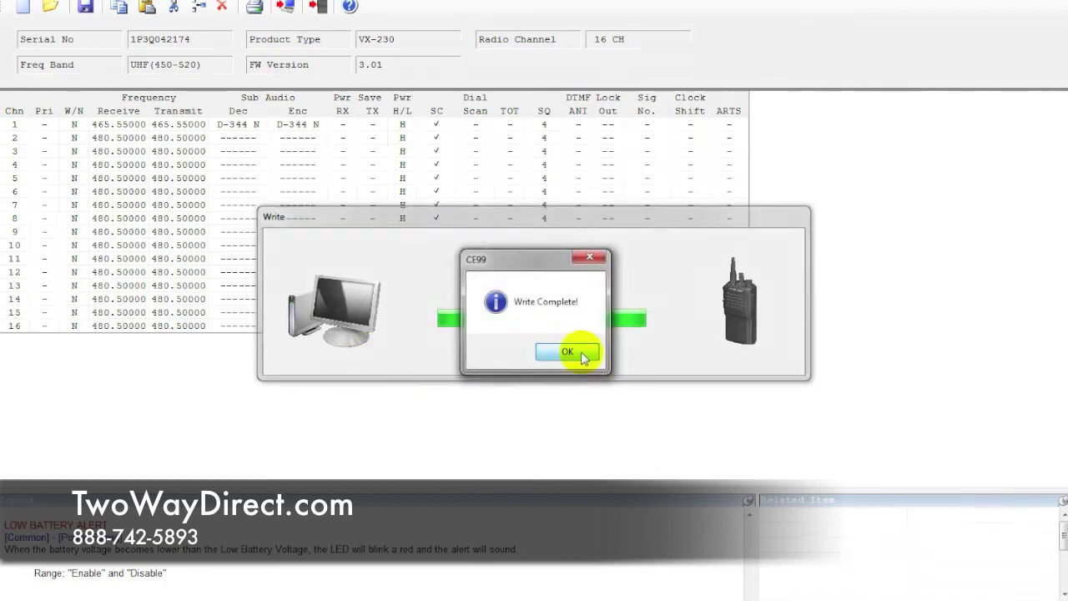
click(567, 351)
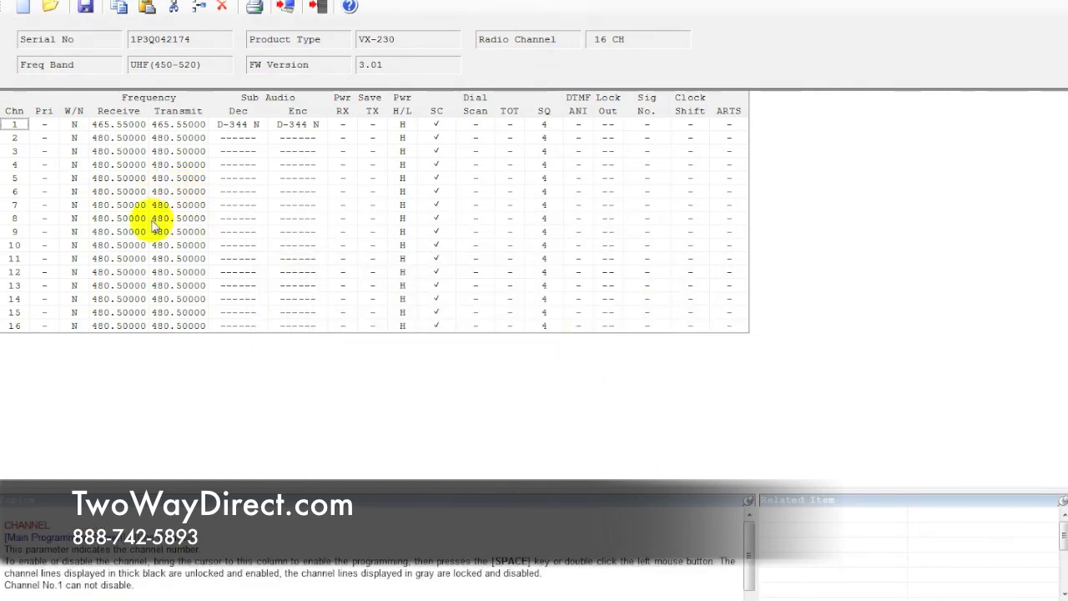